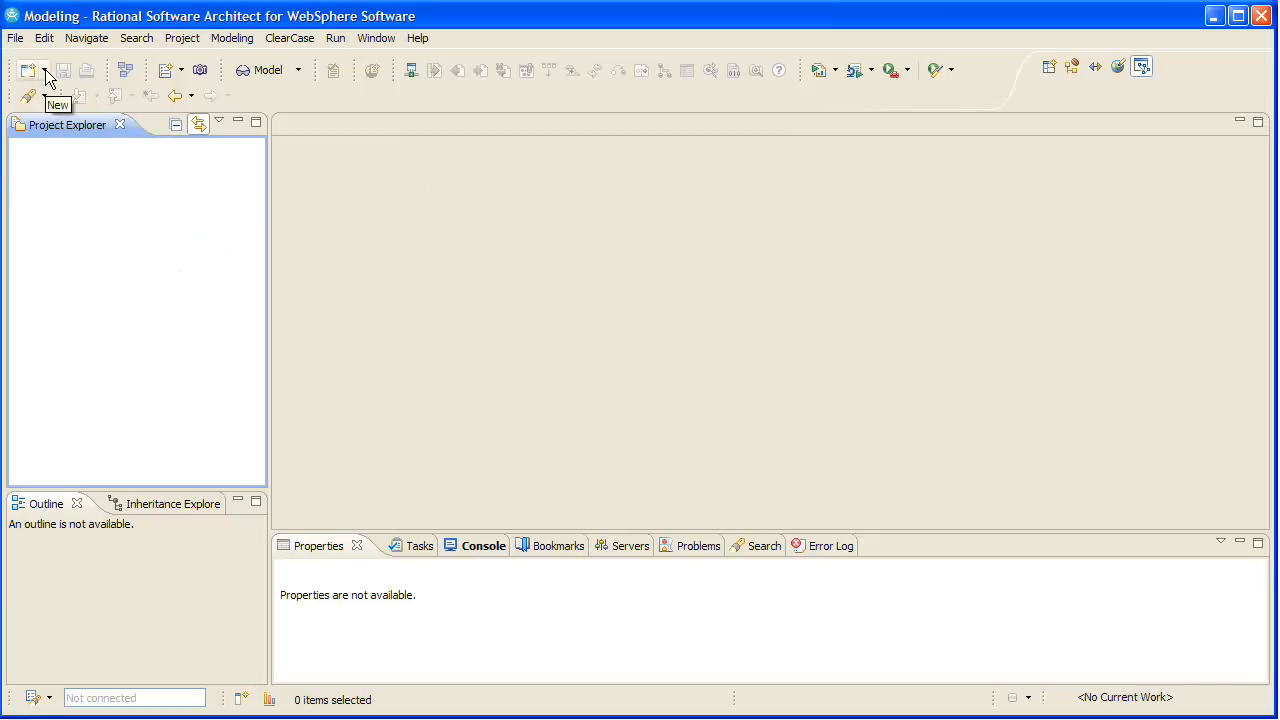
Create model project MyProject with a Blank Services Package model named Services.
{"action": "left_click", "coordinate": [28, 70]}
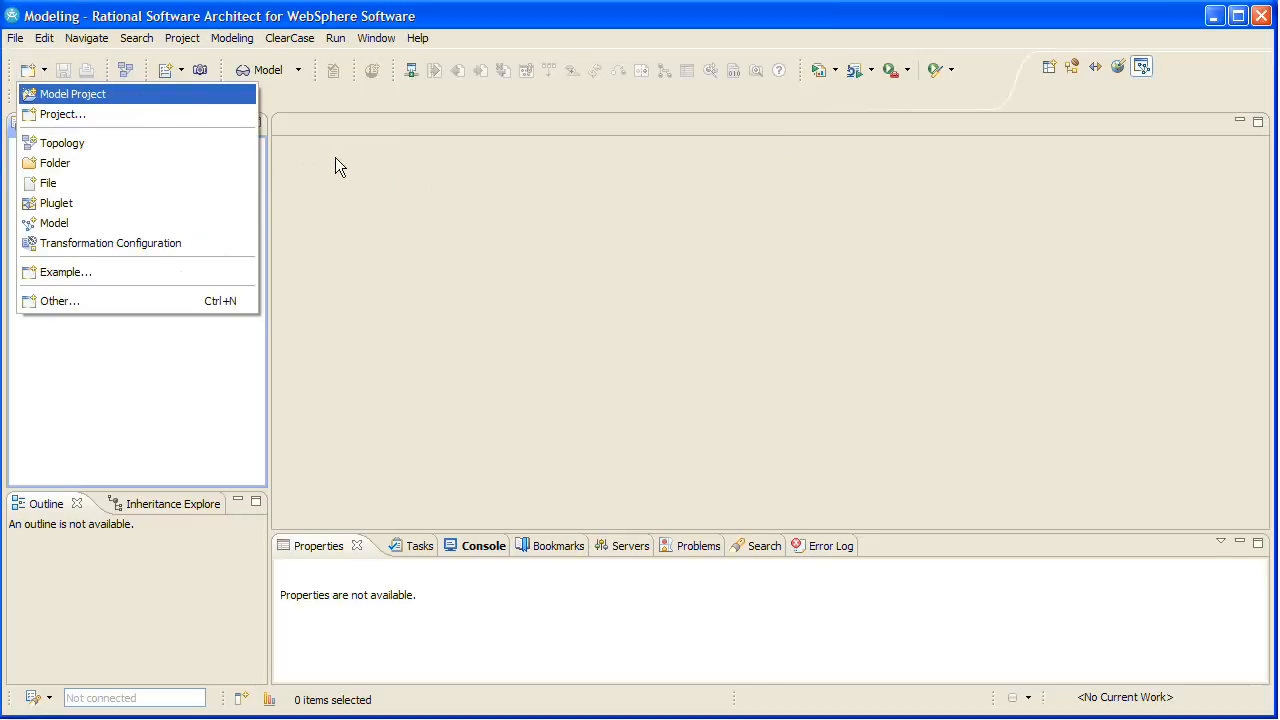
{"action": "left_click", "coordinate": [72, 94]}
{"action": "type", "text": "MyProject"}
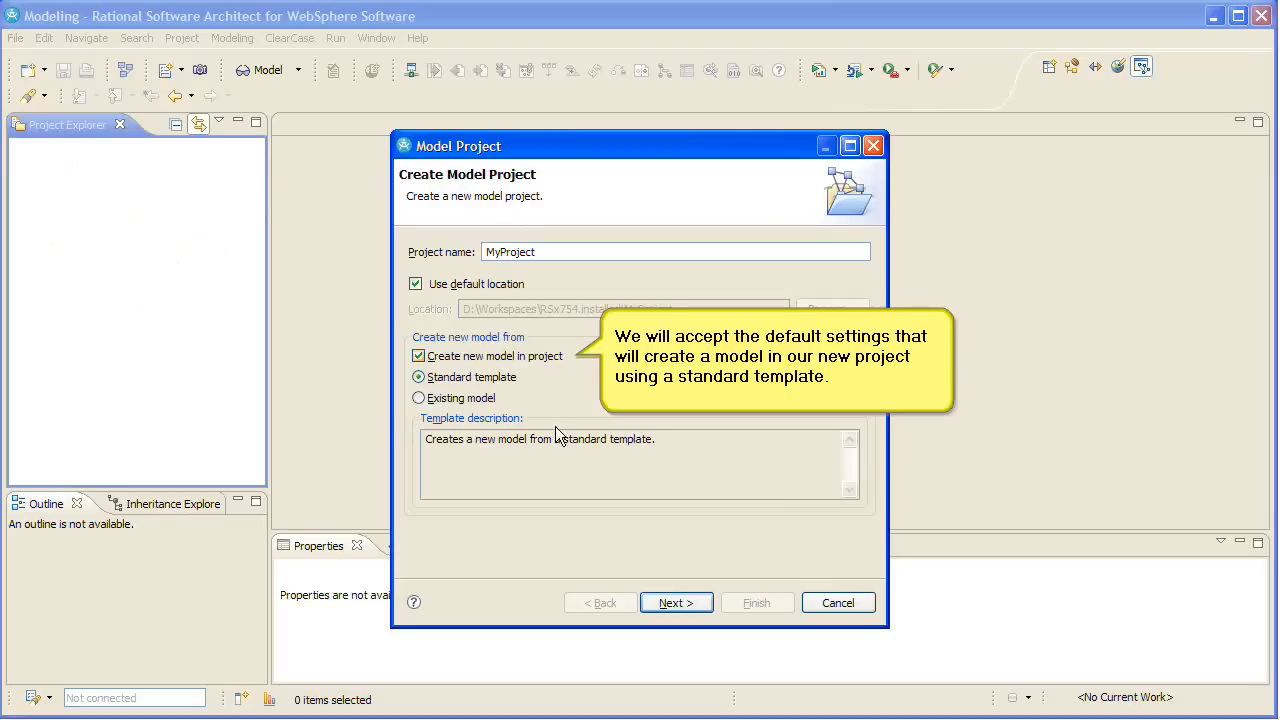
{"action": "left_click", "coordinate": [676, 602]}
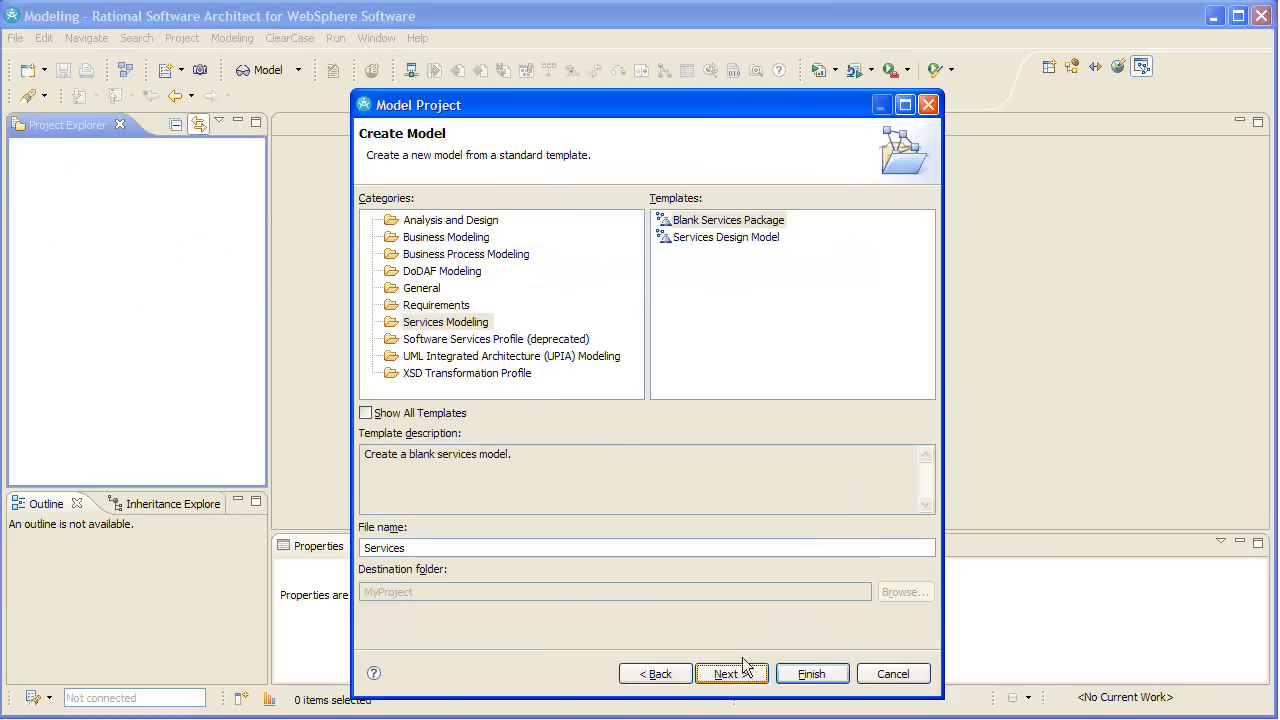
{"action": "mouse_move", "coordinate": [446, 330]}
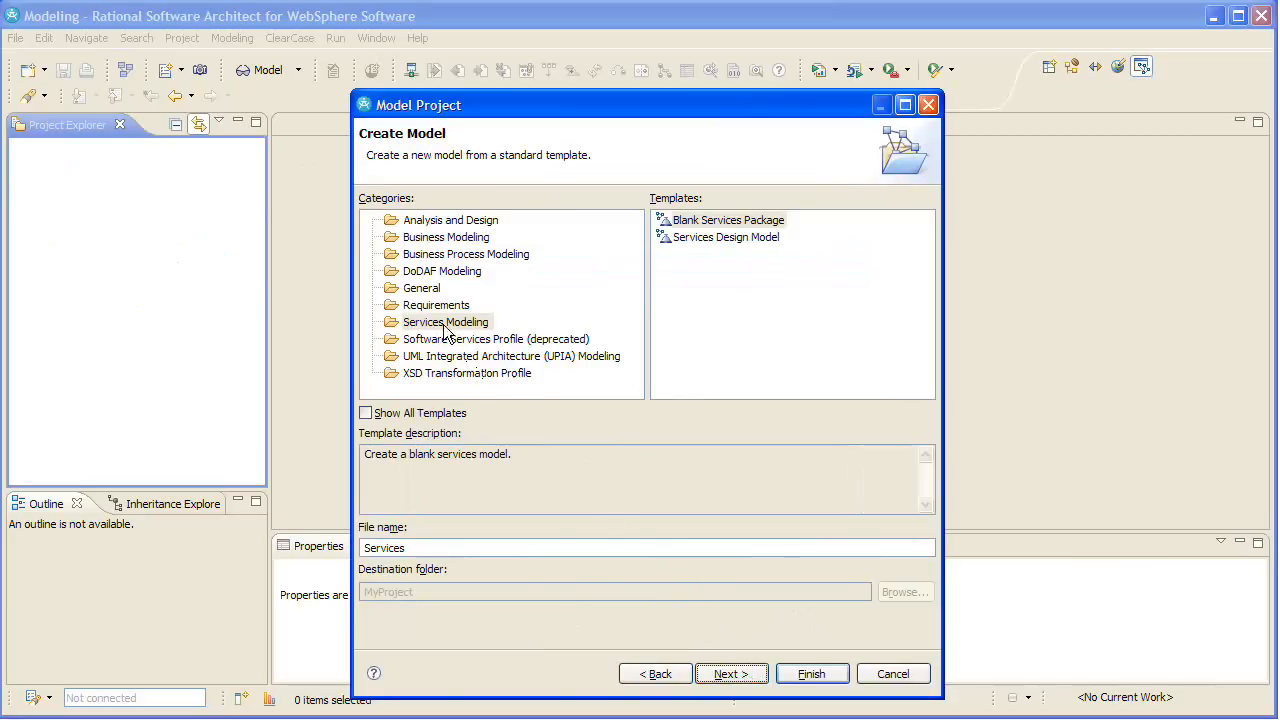
{"action": "left_click", "coordinate": [728, 218]}
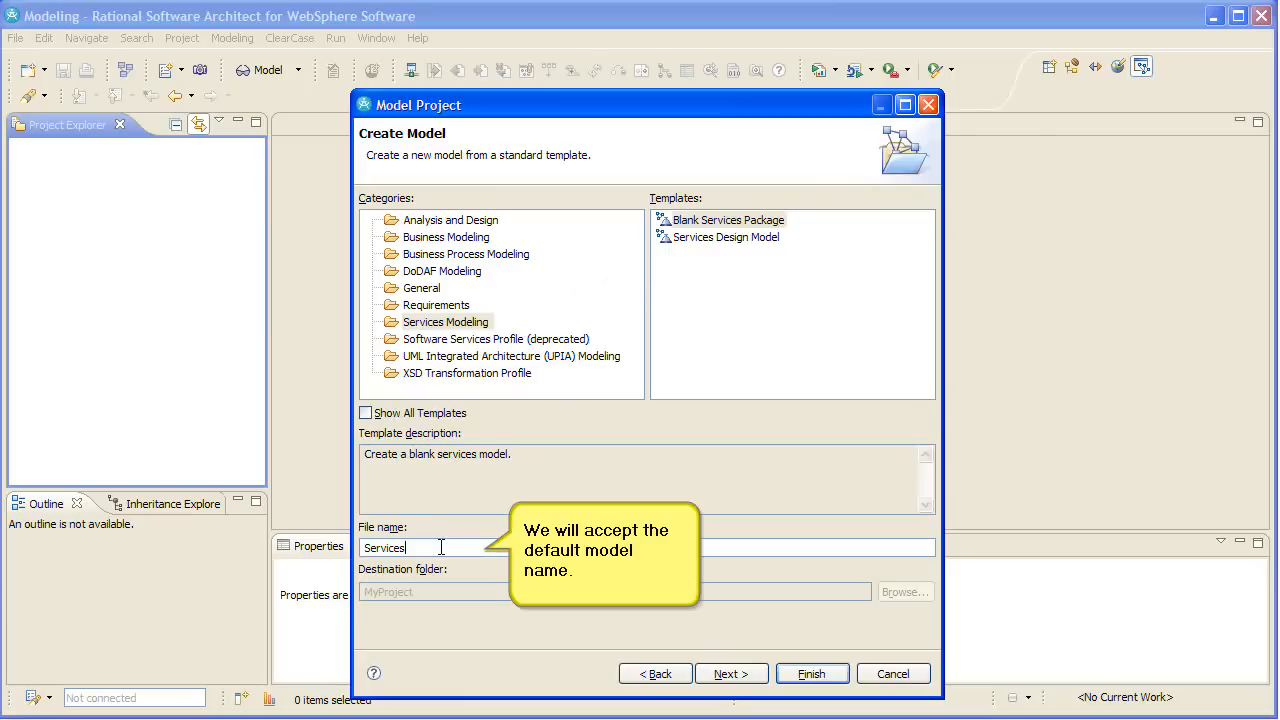
{"action": "mouse_move", "coordinate": [736, 638]}
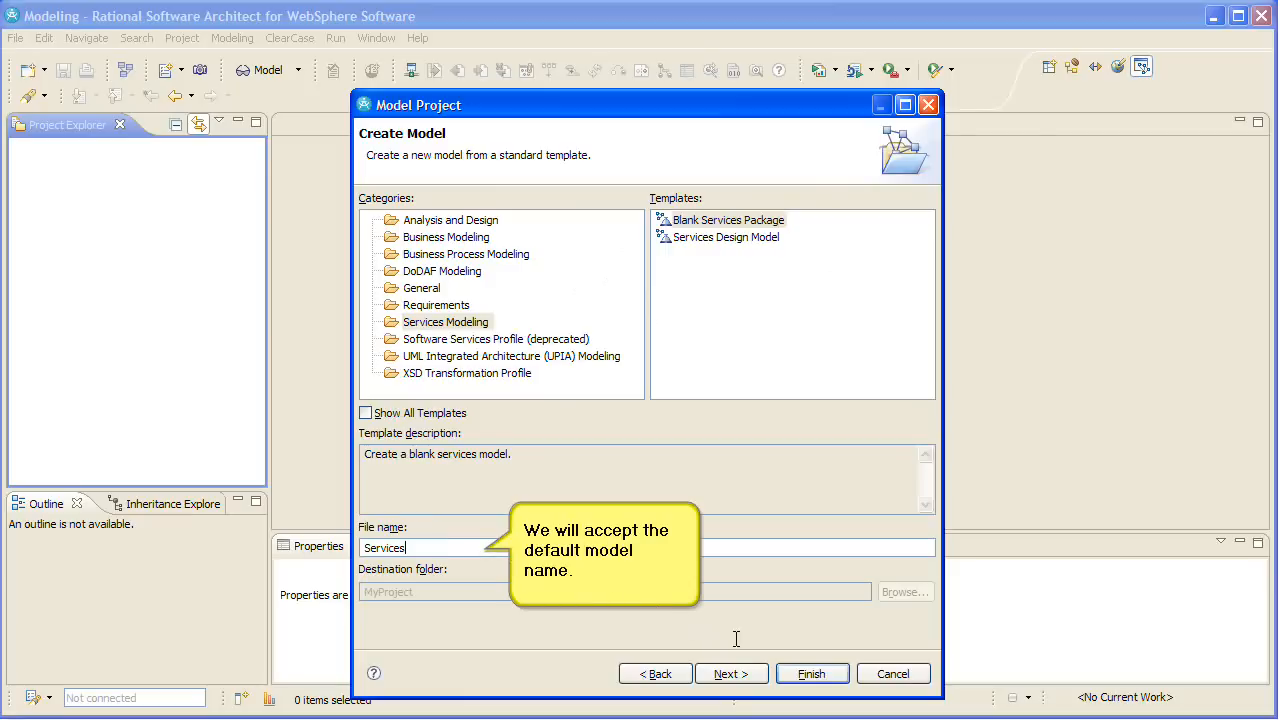
{"action": "left_click", "coordinate": [812, 672]}
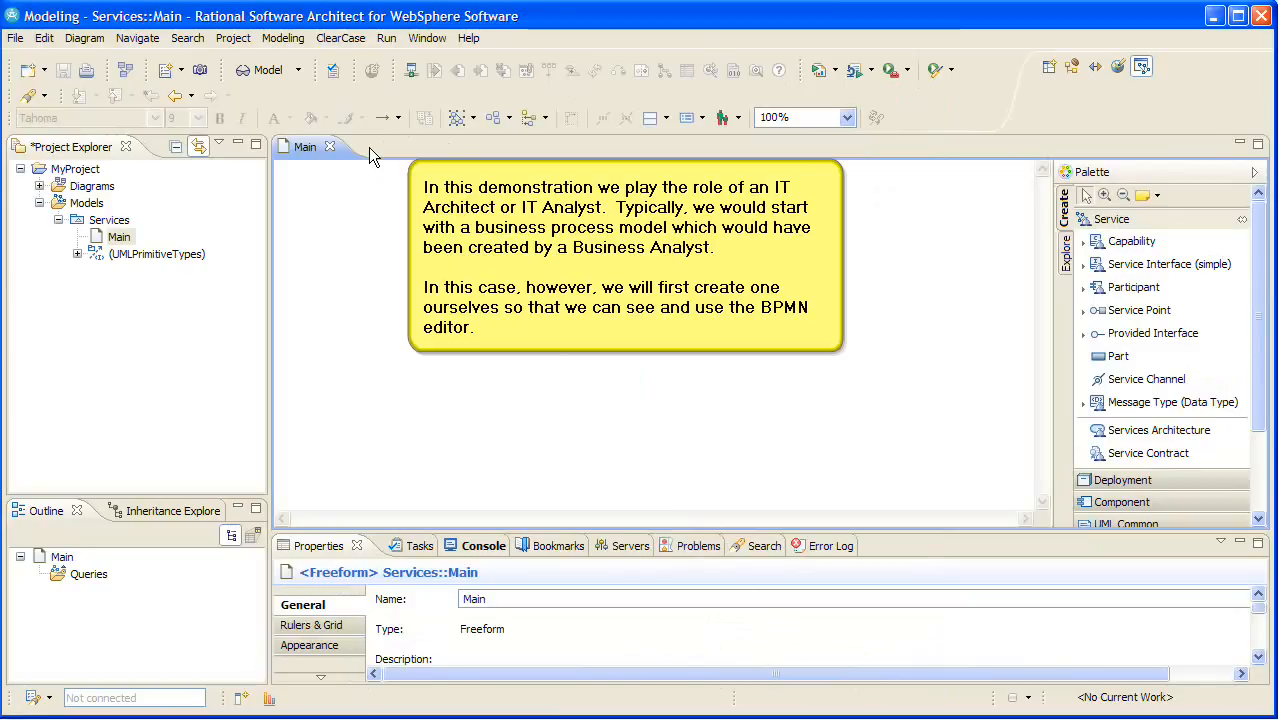
Create a Blank Collaboration BPMN model named BusinessProcess inside MyProject.
{"action": "left_click", "coordinate": [76, 168]}
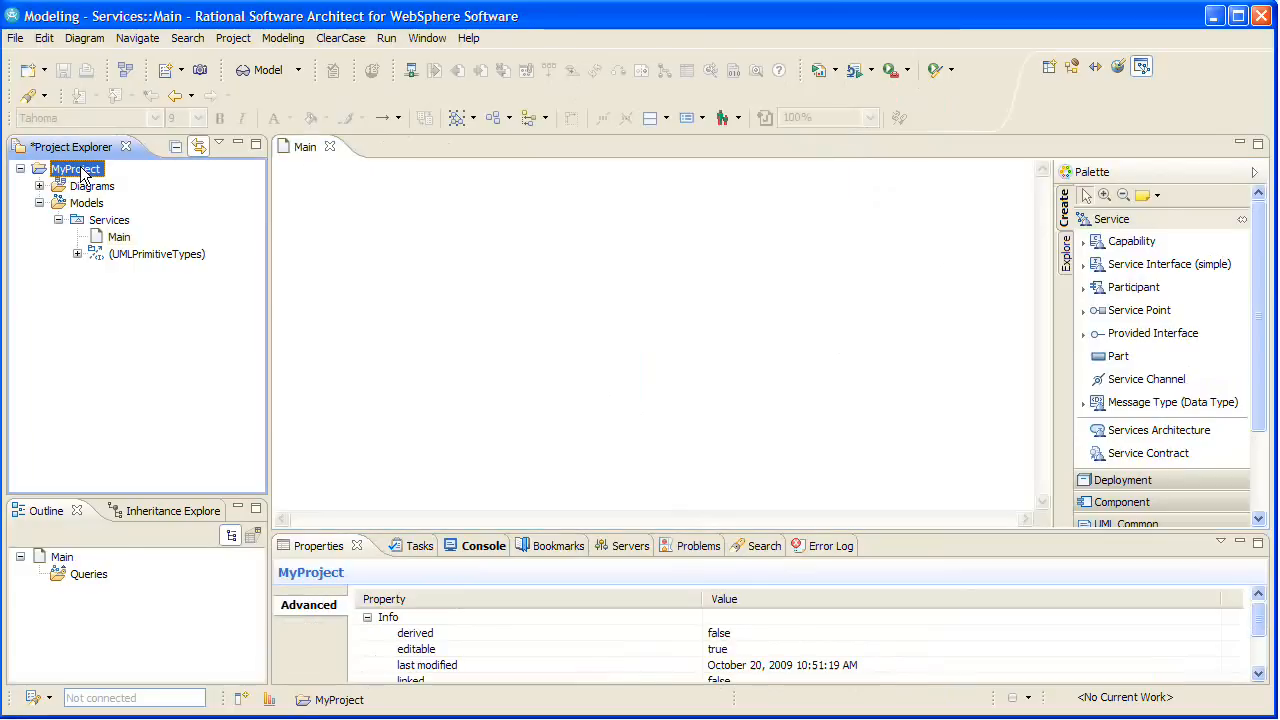
{"action": "right_click", "coordinate": [76, 168]}
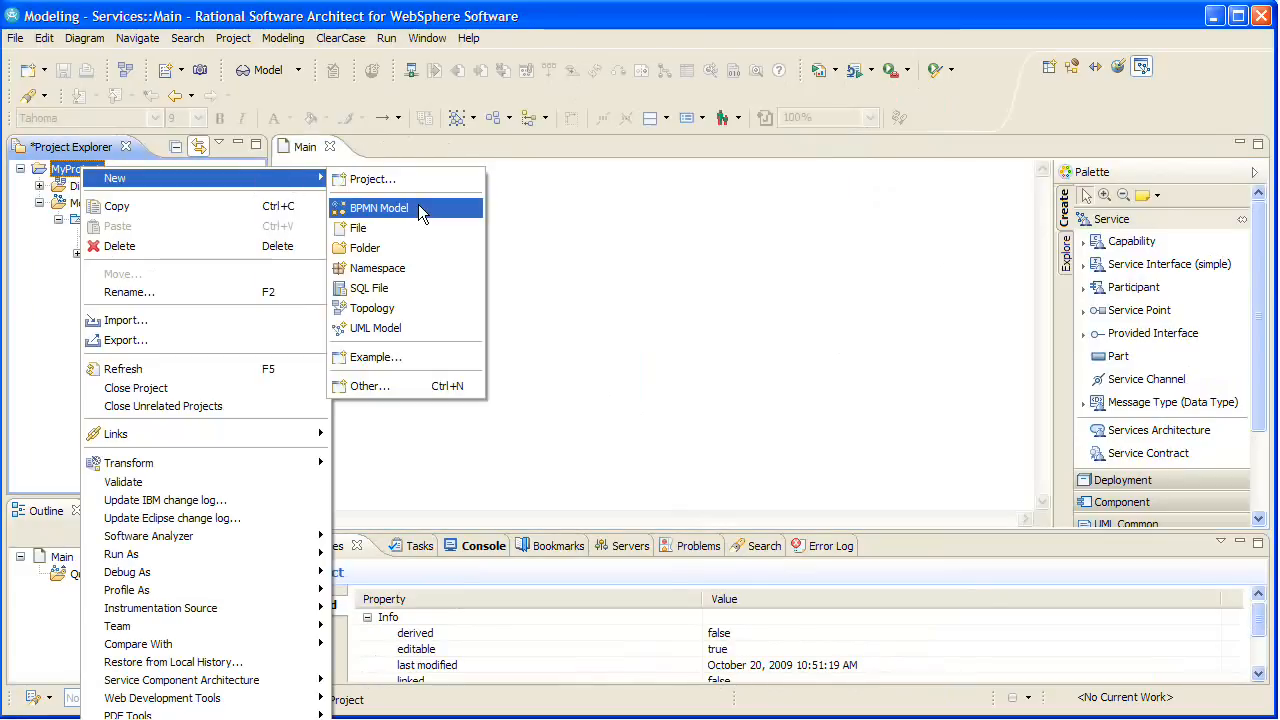
{"action": "left_click", "coordinate": [378, 206]}
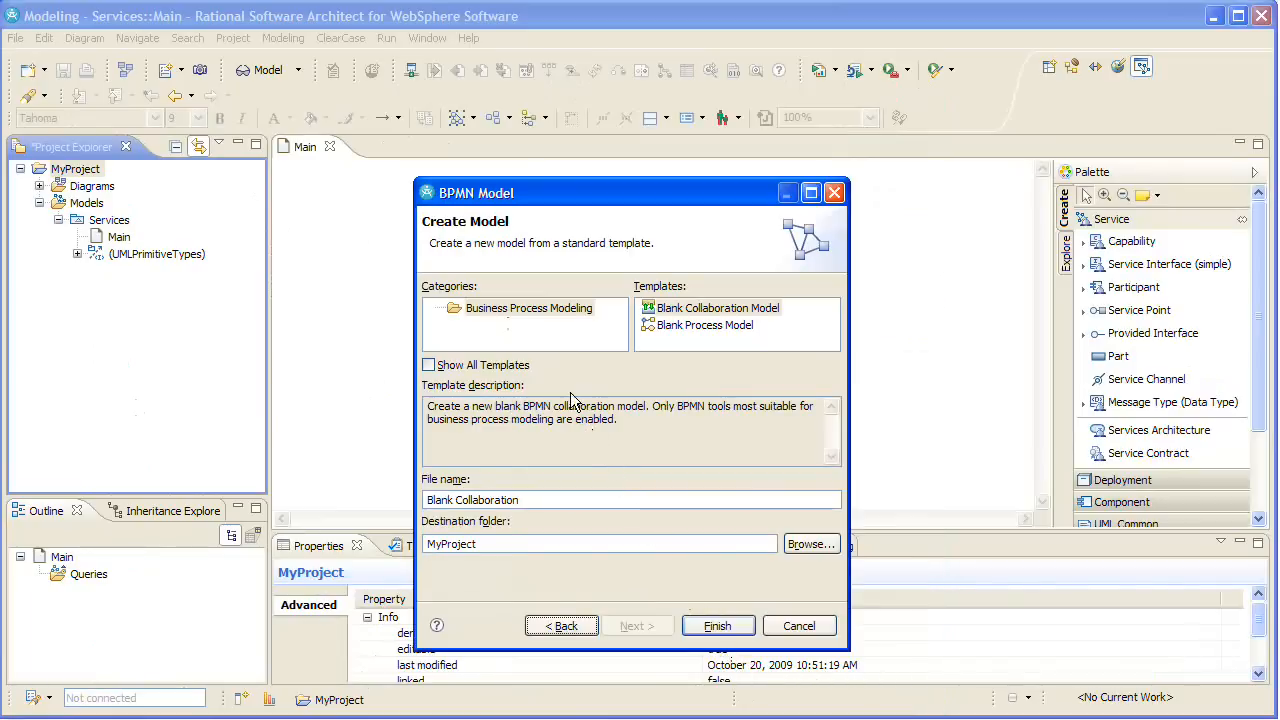
{"action": "left_click", "coordinate": [716, 308]}
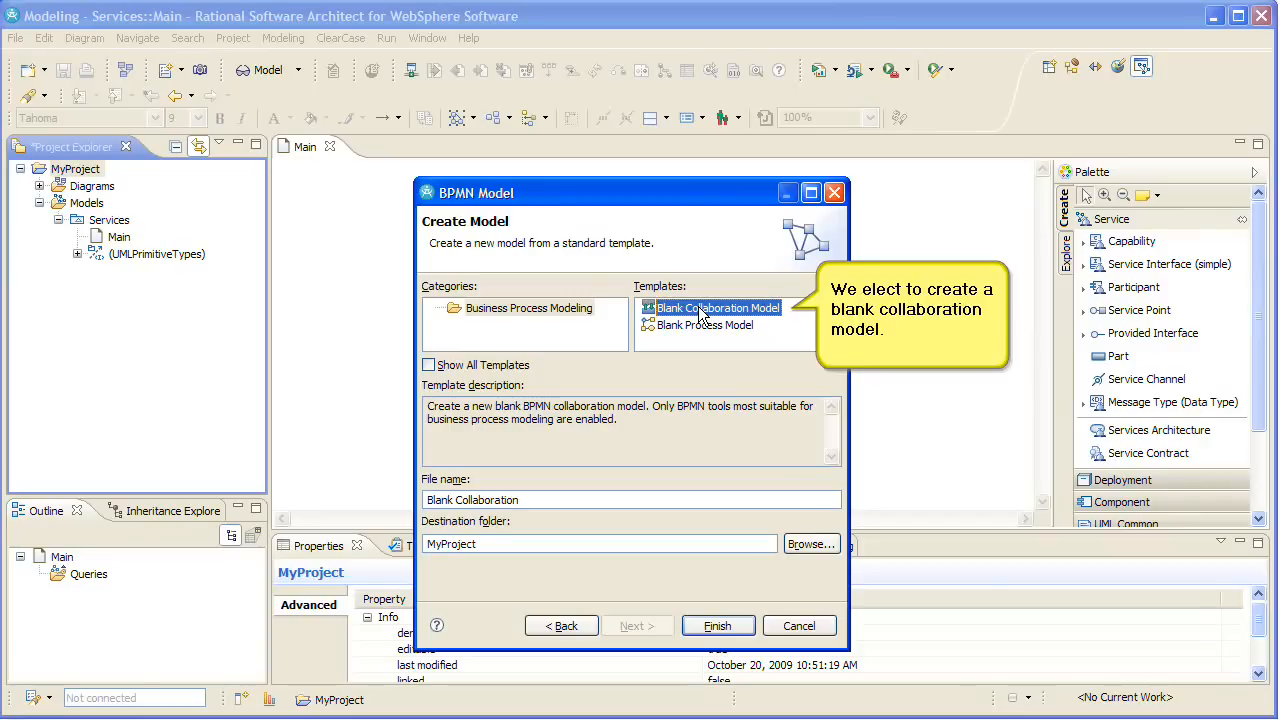
{"action": "mouse_move", "coordinate": [620, 420]}
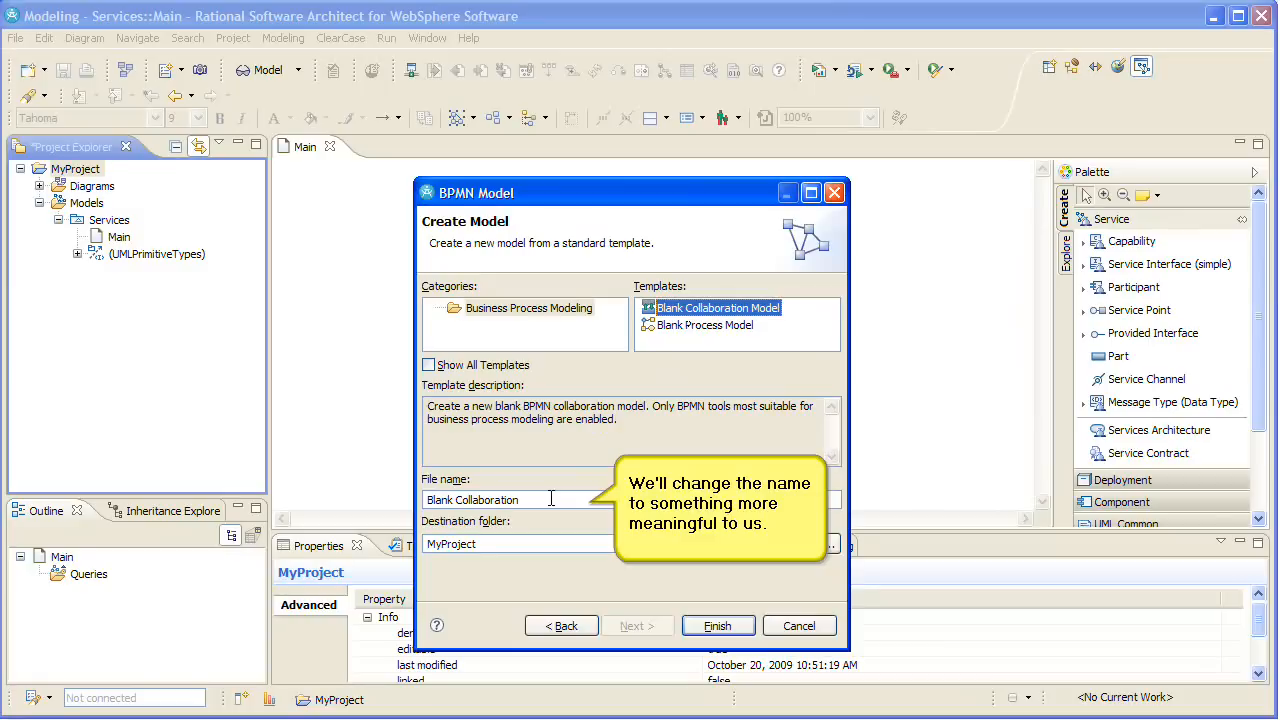
{"action": "type", "text": "Bus"}
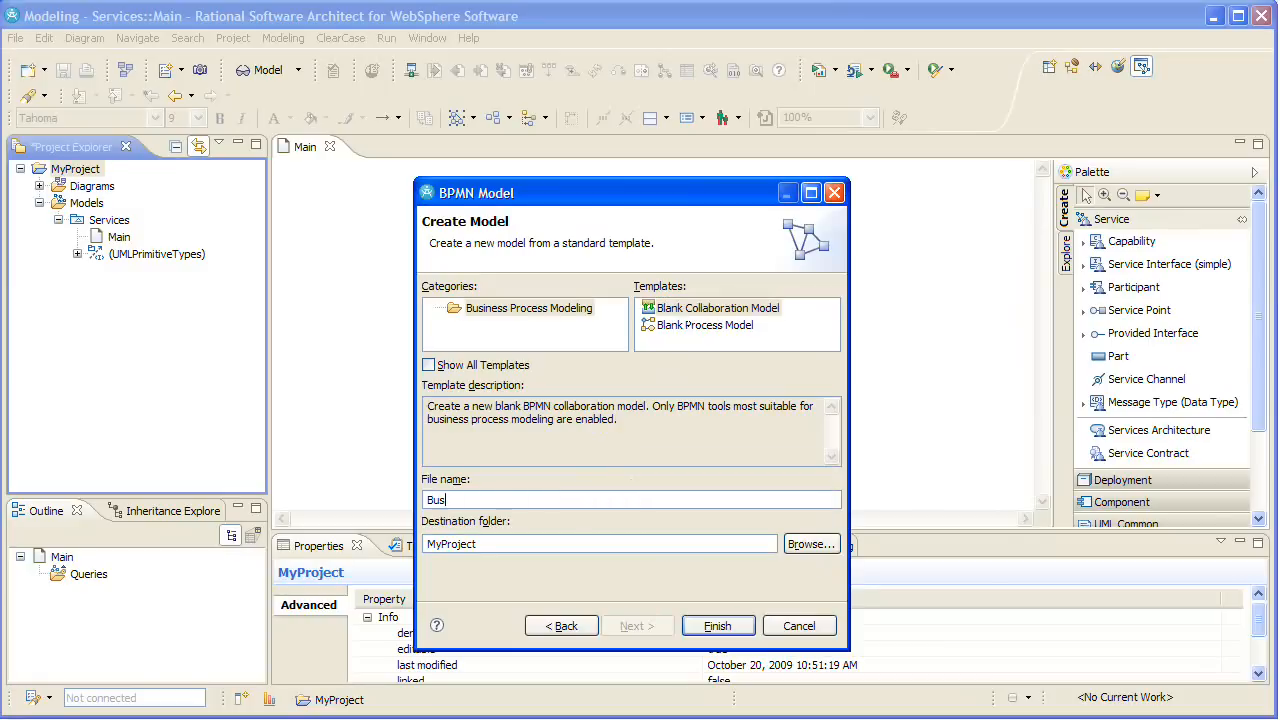
{"action": "left_click", "coordinate": [716, 624]}
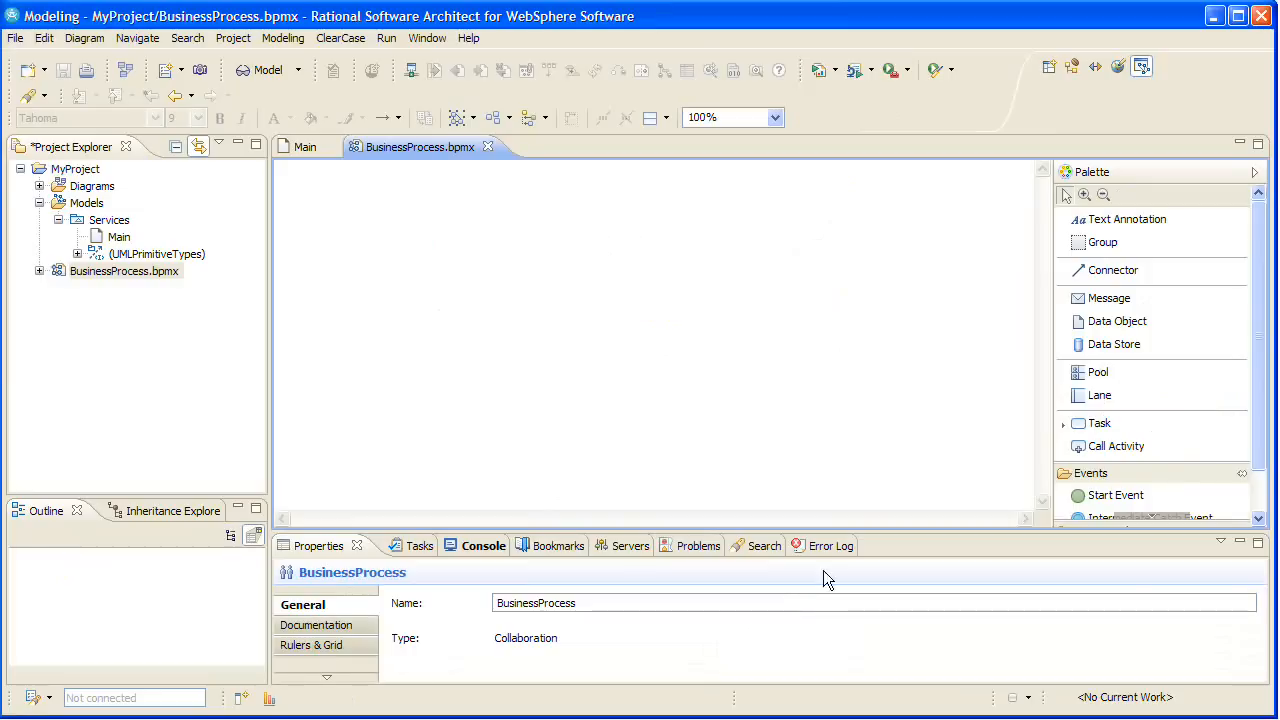
{"action": "mouse_move", "coordinate": [1100, 370]}
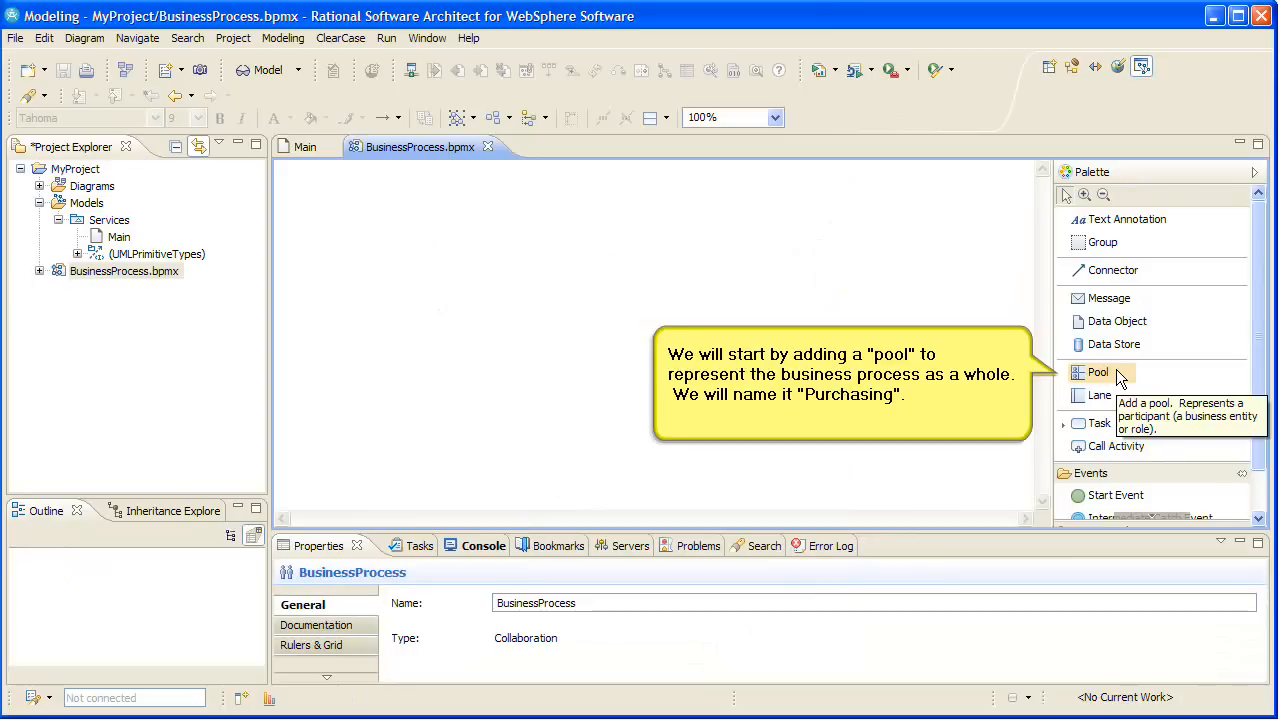
Add a pool backed by a new process, to be named Purchasing, on the diagram.
{"action": "left_click", "coordinate": [1100, 372]}
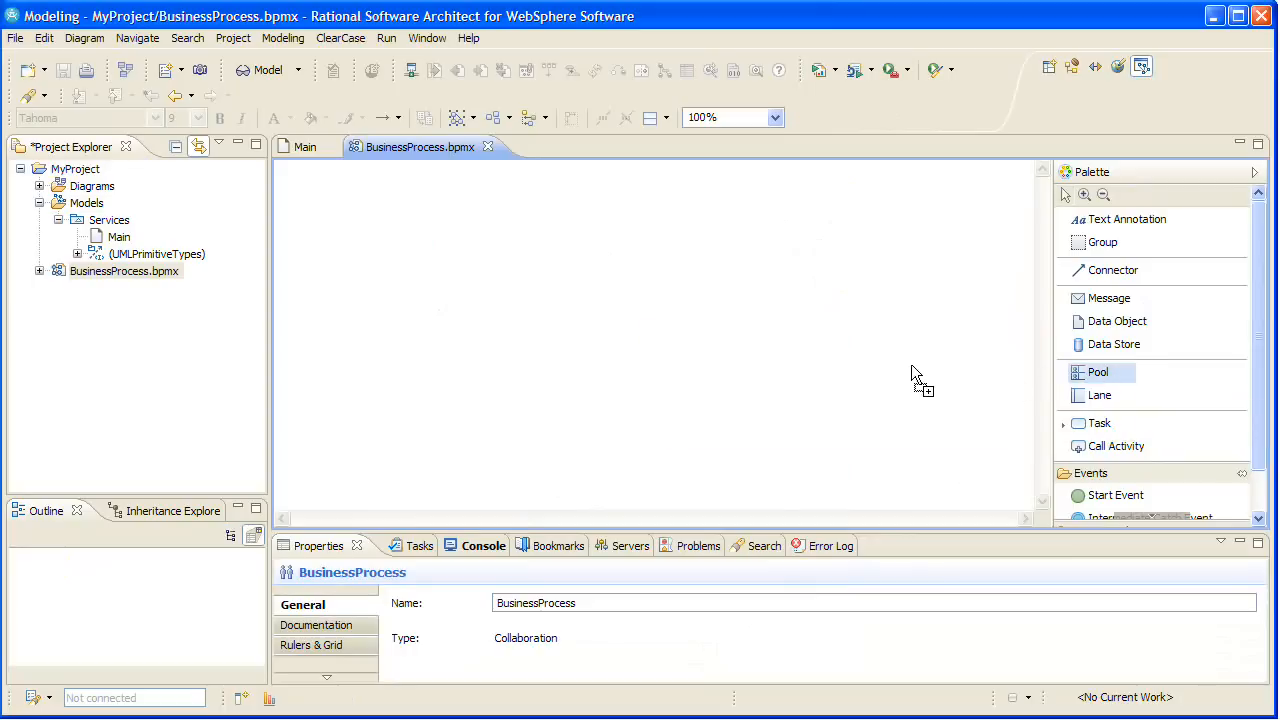
{"action": "mouse_move", "coordinate": [490, 252]}
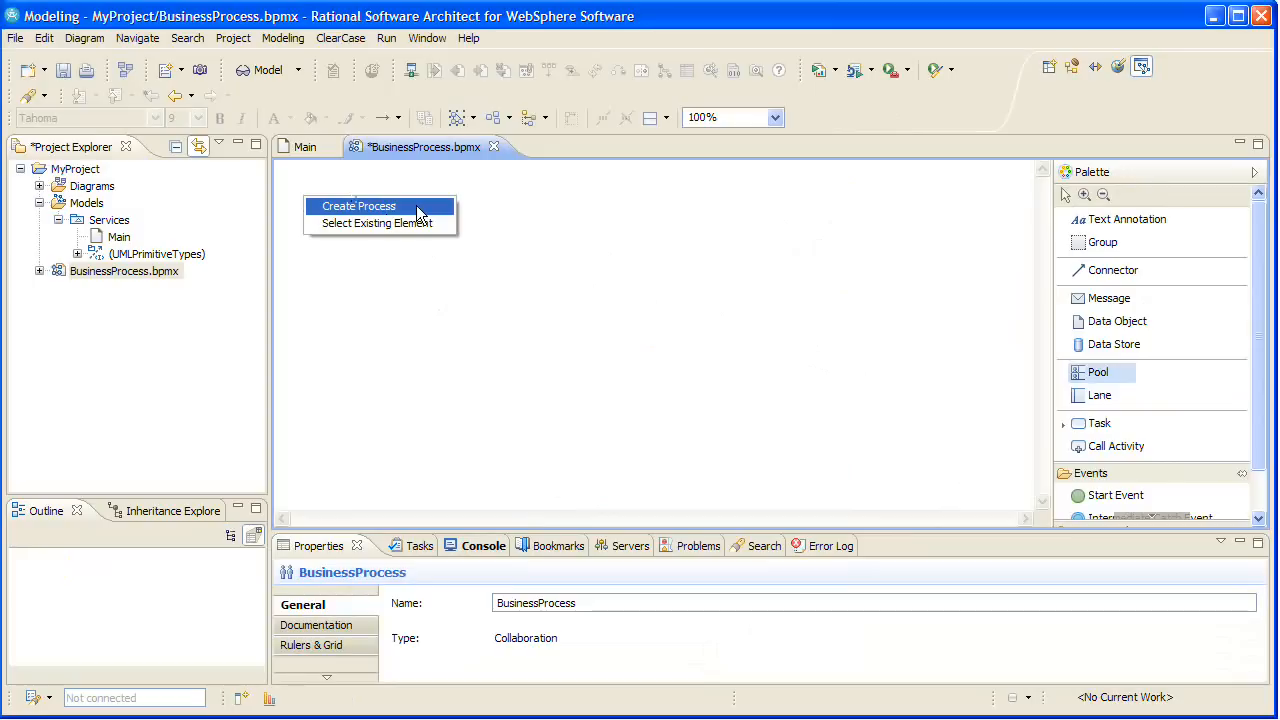
{"action": "left_click", "coordinate": [358, 206]}
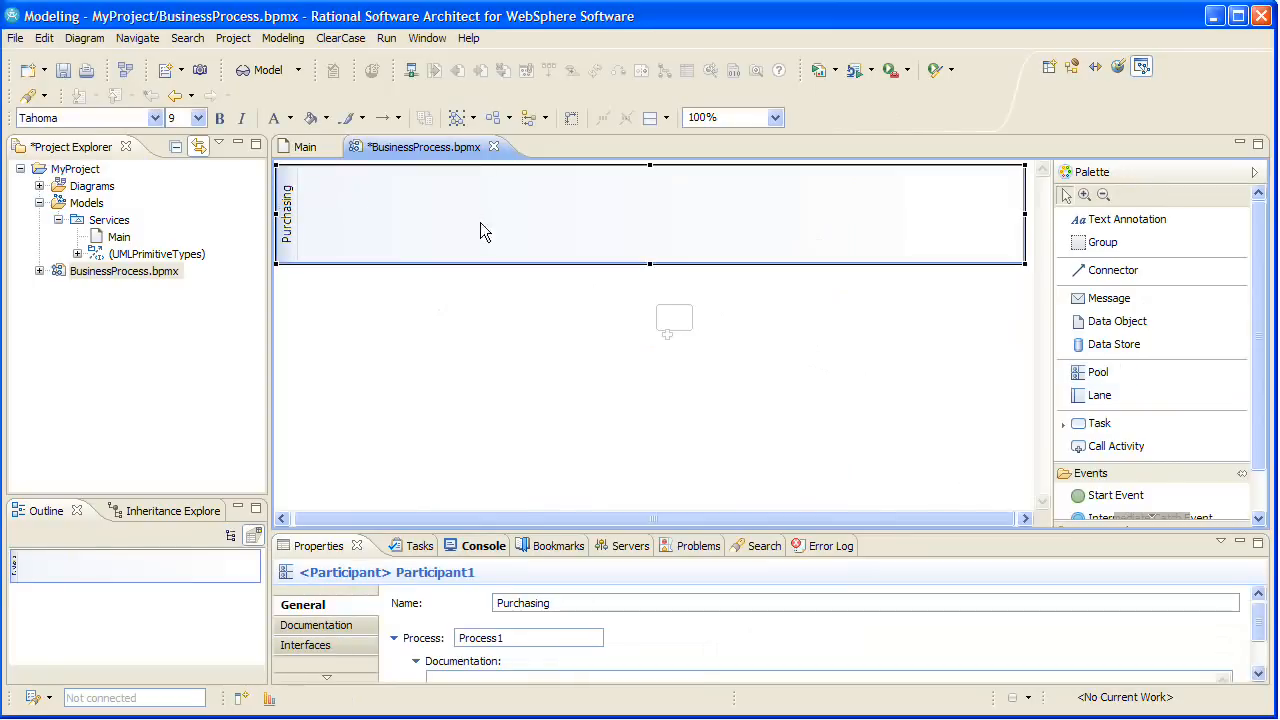
{"action": "mouse_move", "coordinate": [914, 348]}
{"action": "type", "text": "Scheduling"}
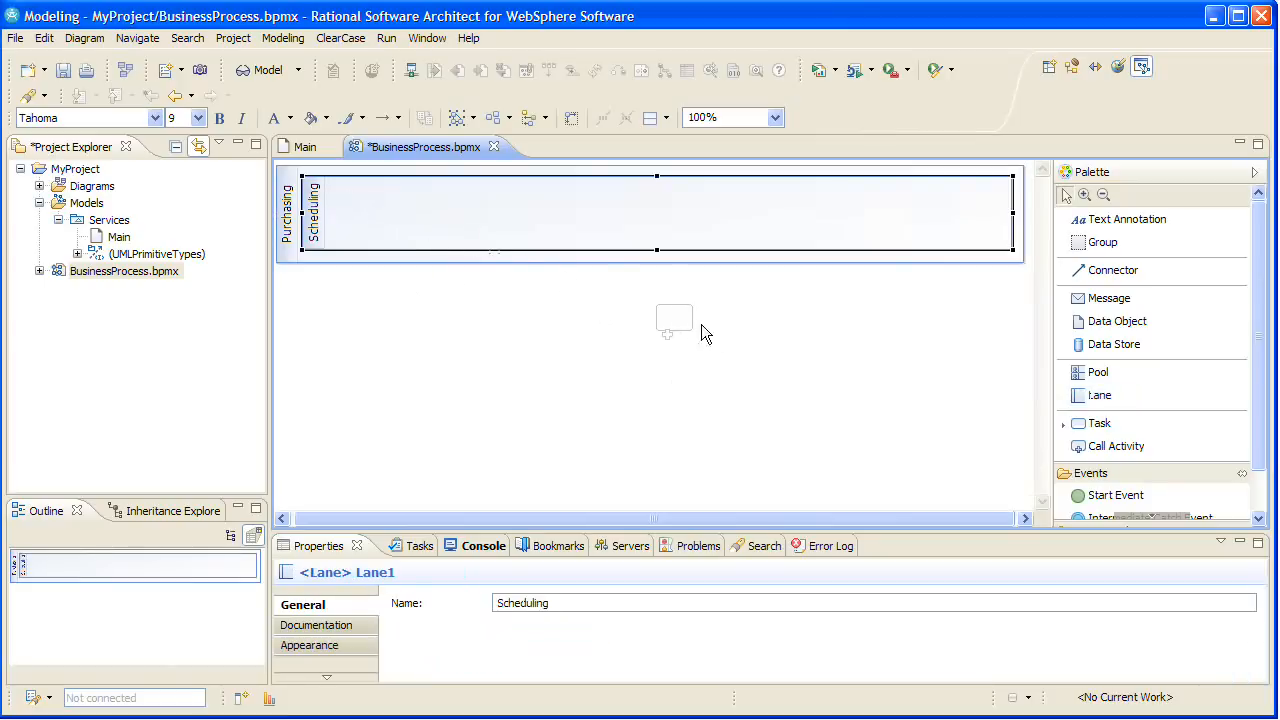
{"action": "mouse_move", "coordinate": [1128, 490]}
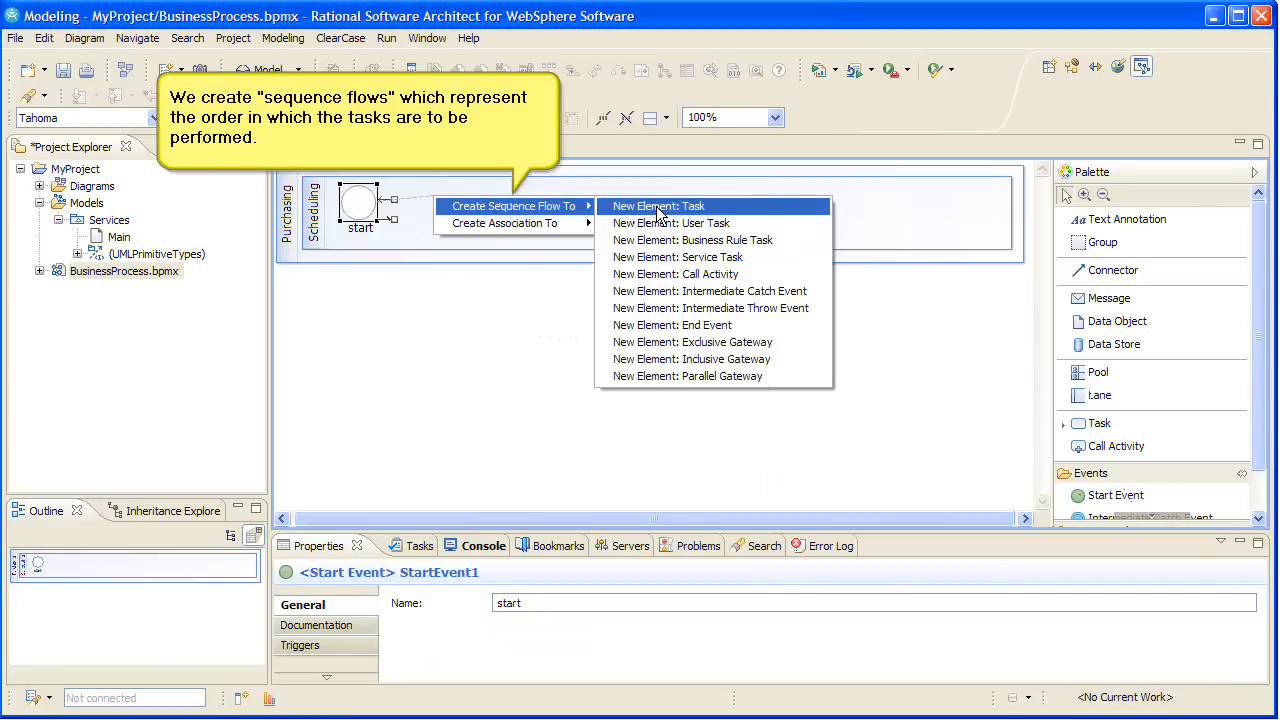
Chain RequestShipping, ProcessSchedule tasks and an end event via sequence flows from the start event.
{"action": "left_click", "coordinate": [656, 206]}
{"action": "type", "text": "RequestShipping"}
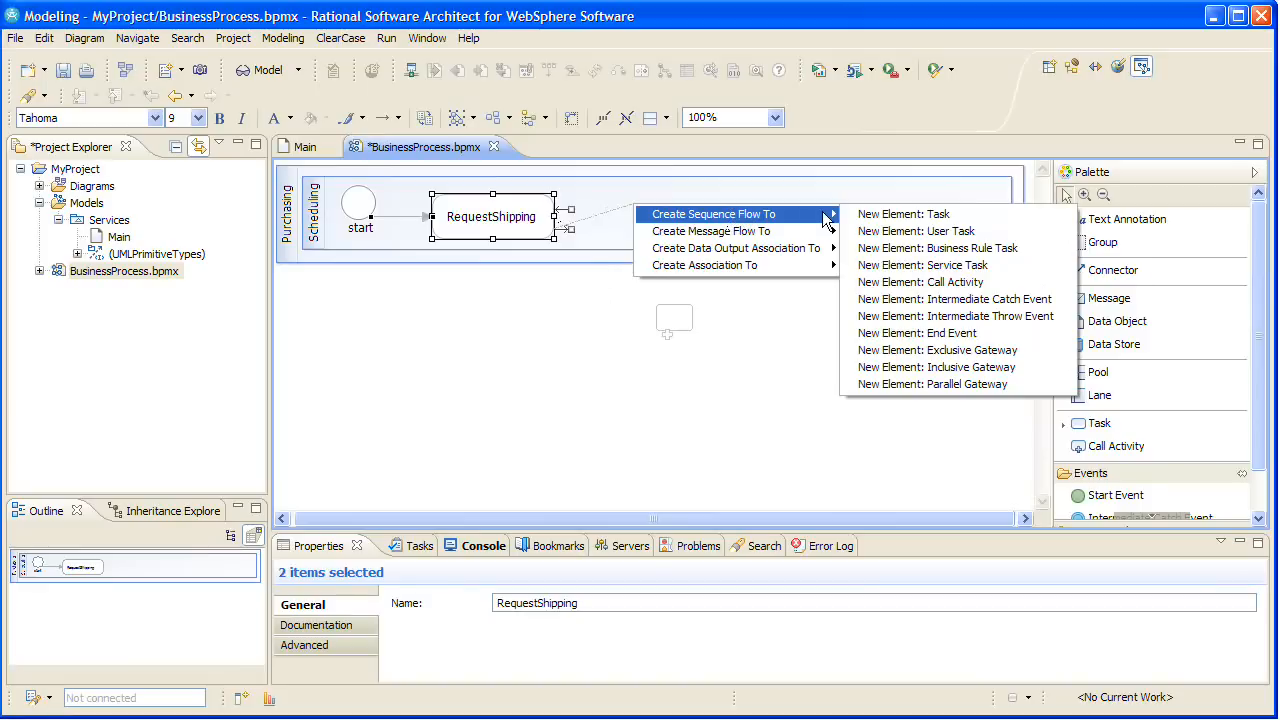
{"action": "left_click", "coordinate": [904, 214]}
{"action": "type", "text": "ProcessSchedule"}
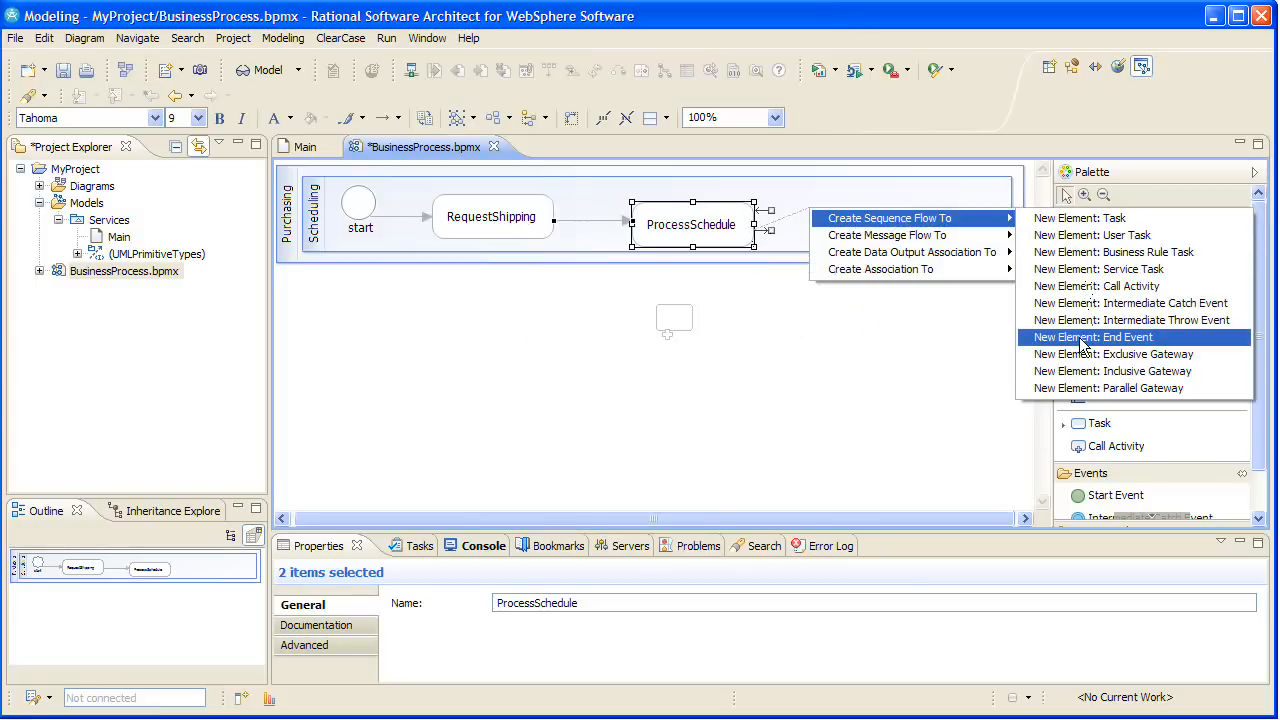
{"action": "left_click", "coordinate": [1096, 336]}
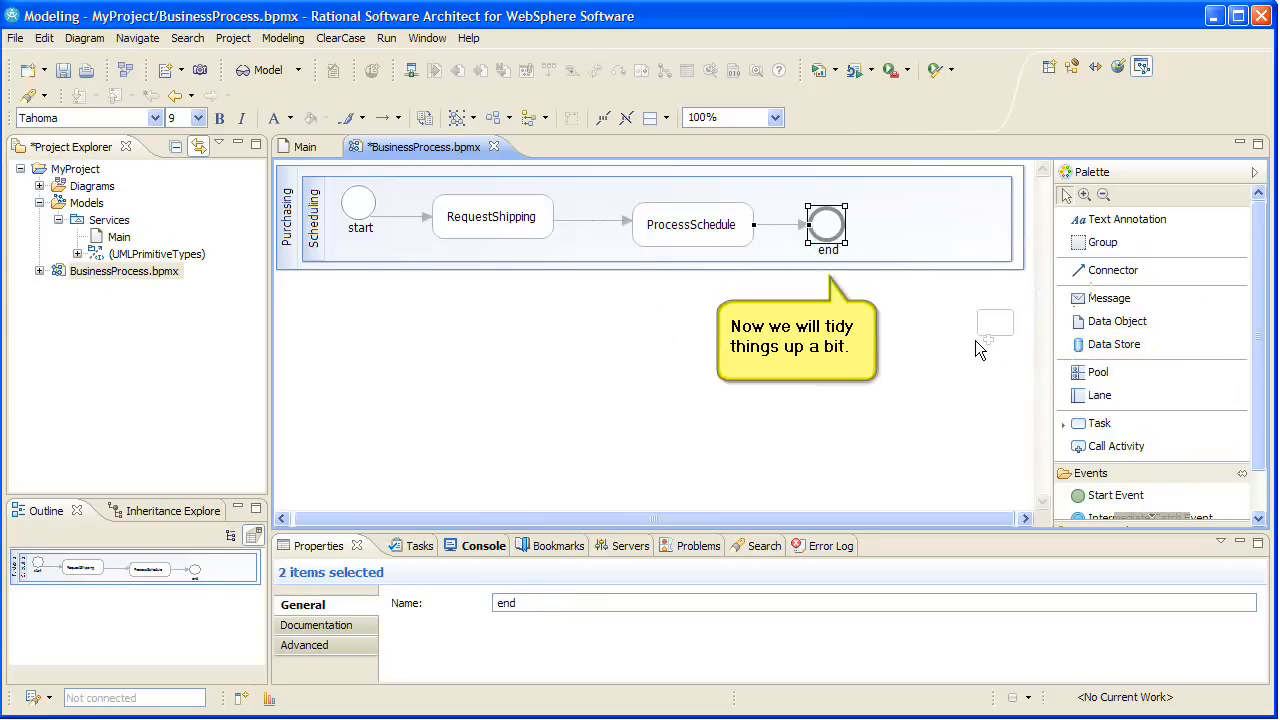
{"action": "mouse_move", "coordinate": [896, 320]}
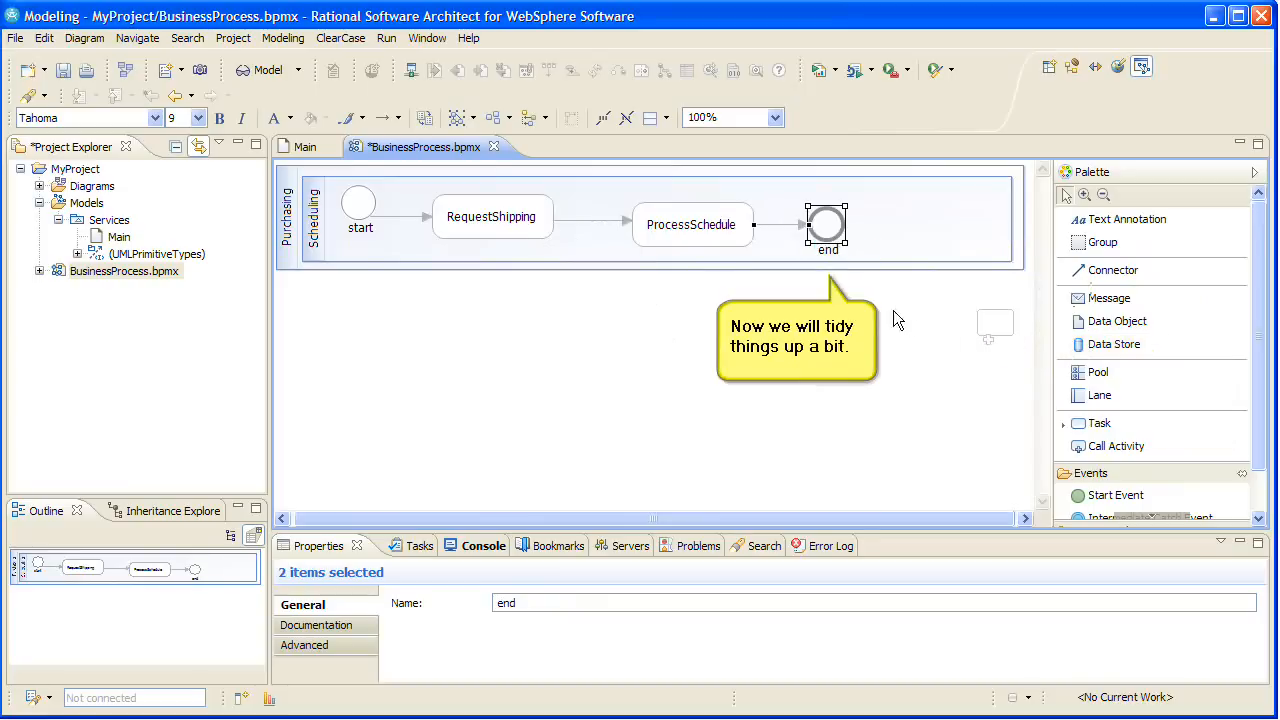
{"action": "left_click", "coordinate": [692, 224]}
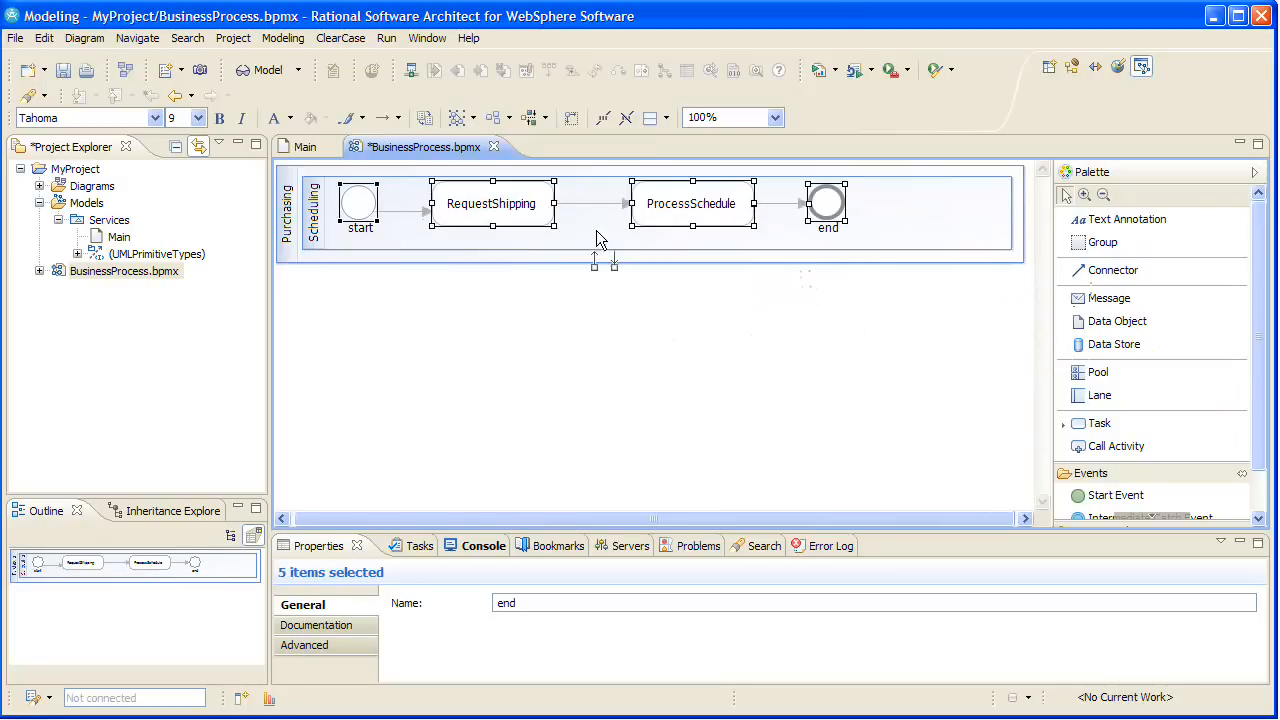
{"action": "left_click", "coordinate": [410, 204]}
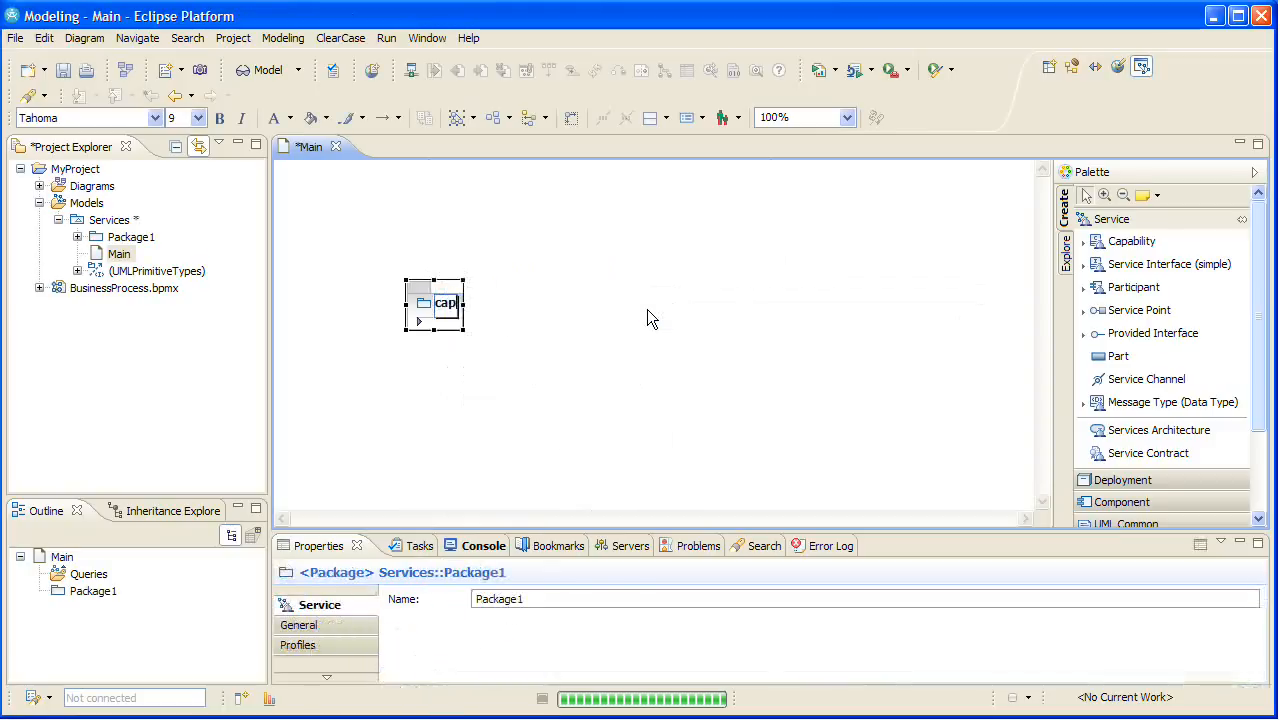
Name the new package capabilities and open its own Main diagram.
{"action": "type", "text": "capabilities"}
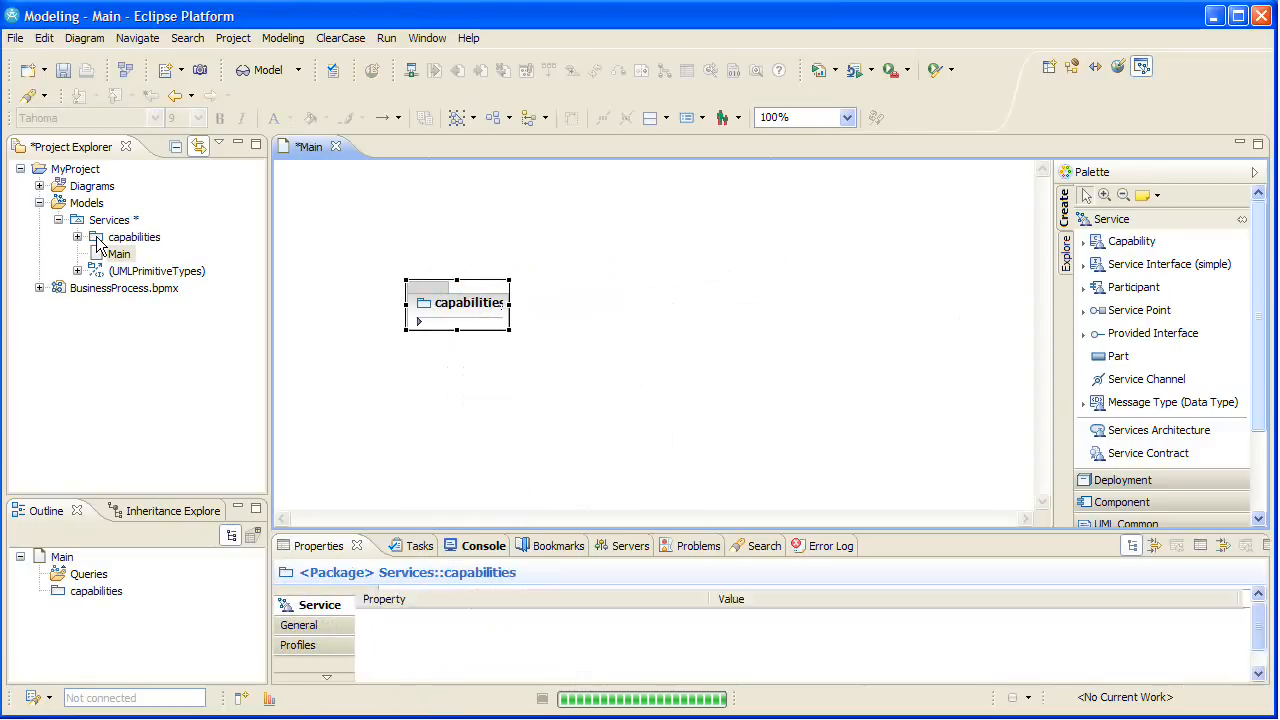
{"action": "left_click", "coordinate": [132, 236]}
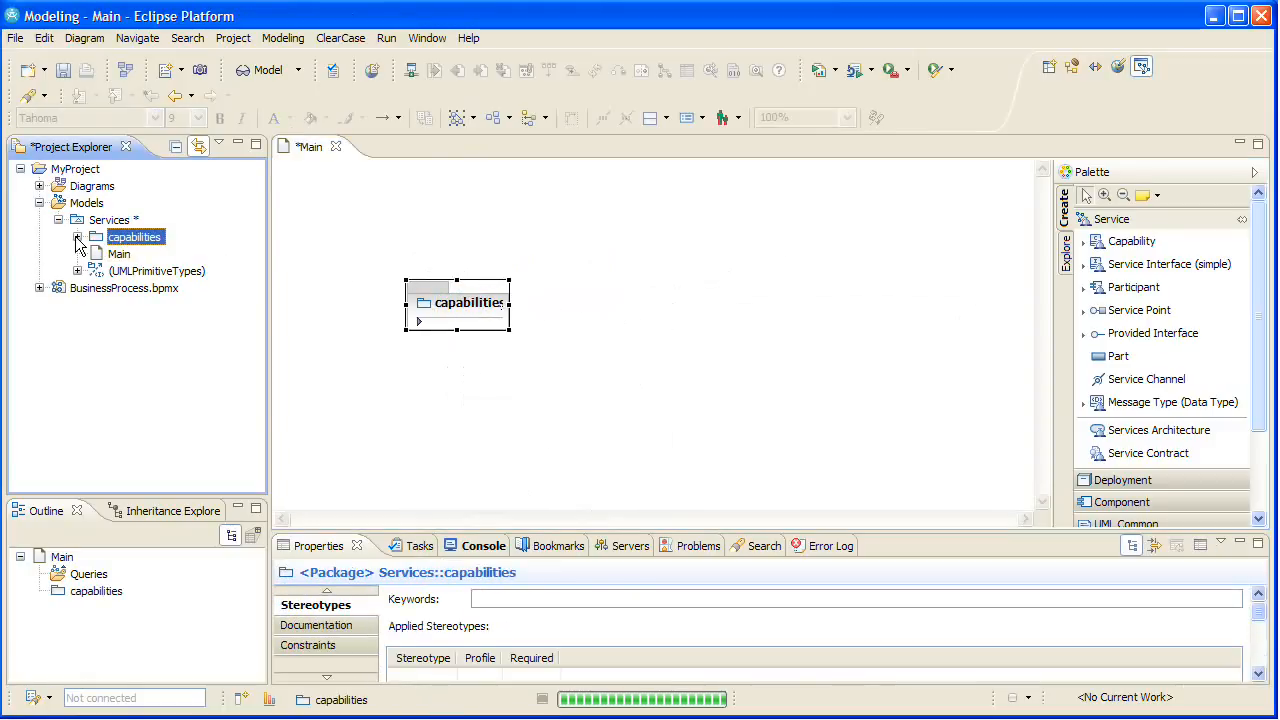
{"action": "double_click", "coordinate": [118, 252]}
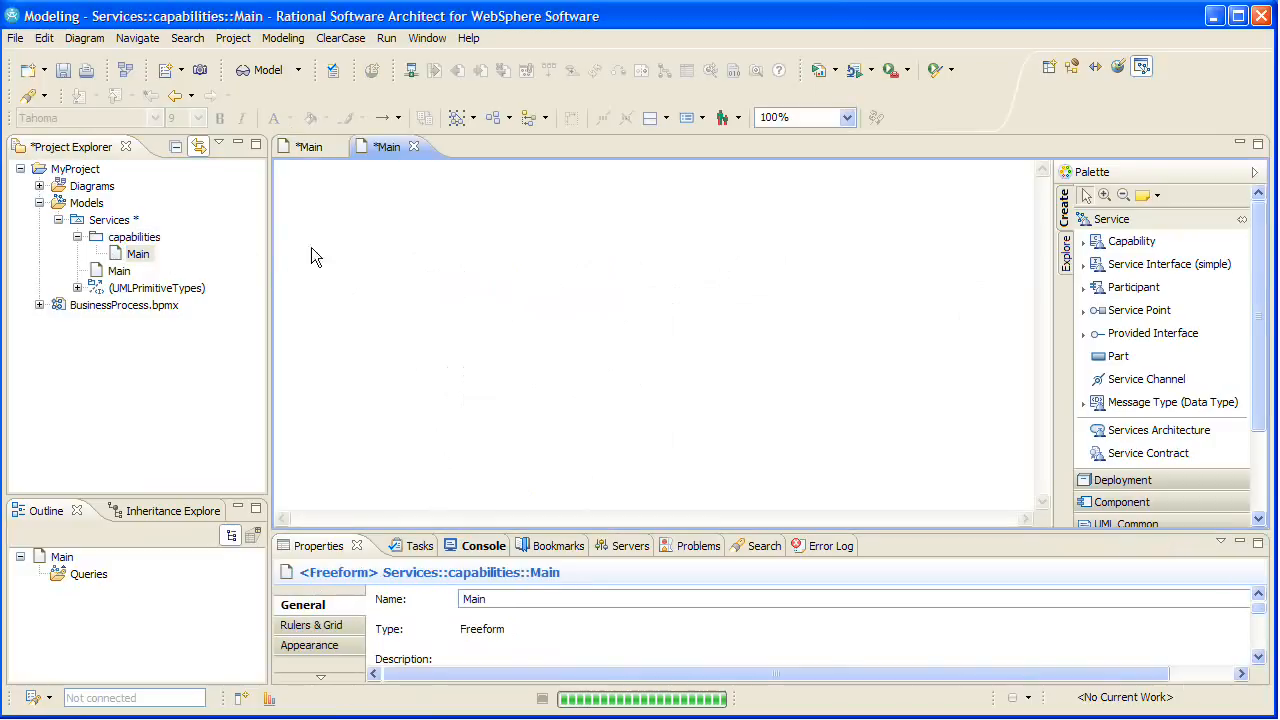
{"action": "mouse_move", "coordinate": [768, 240]}
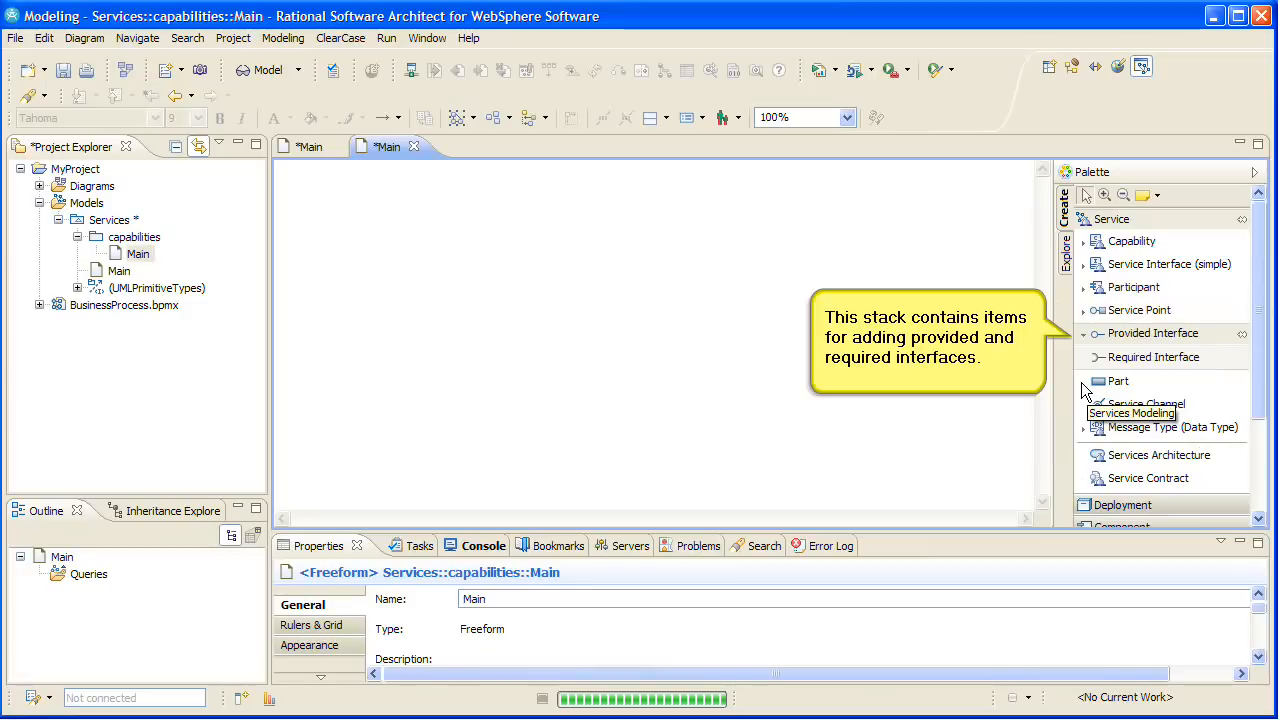
{"action": "mouse_move", "coordinate": [1116, 380]}
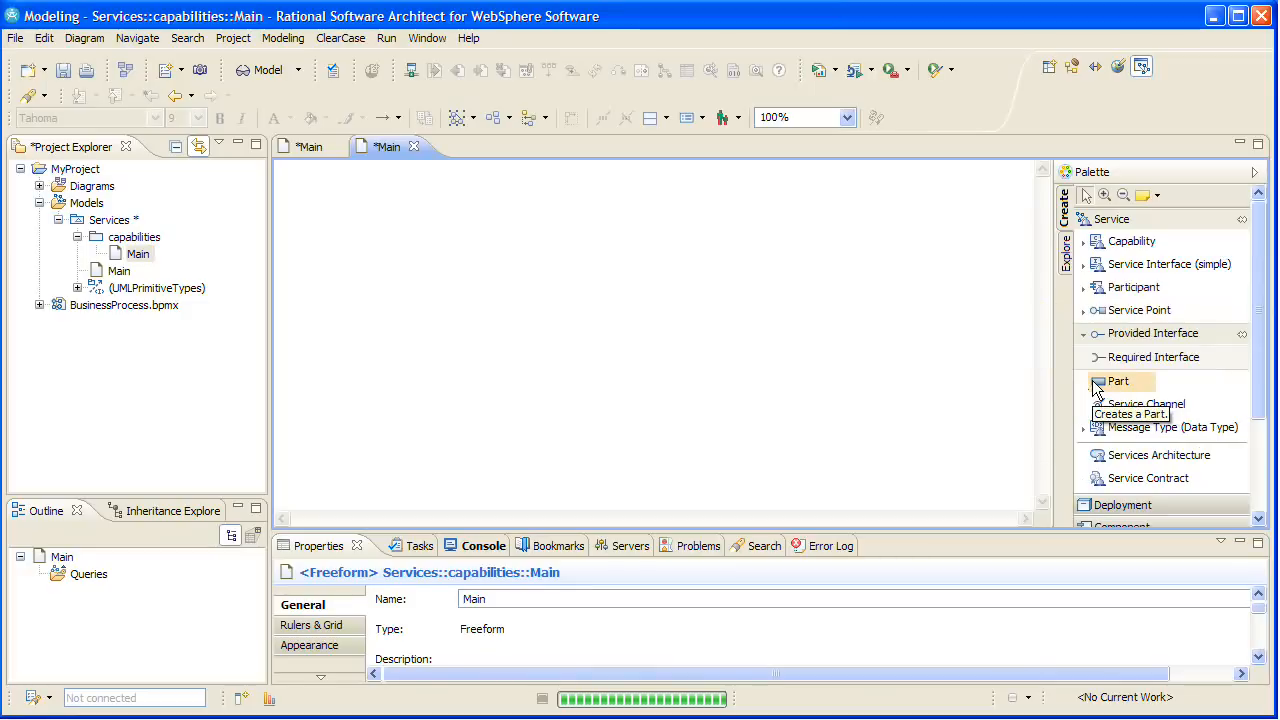
{"action": "mouse_move", "coordinate": [1144, 404]}
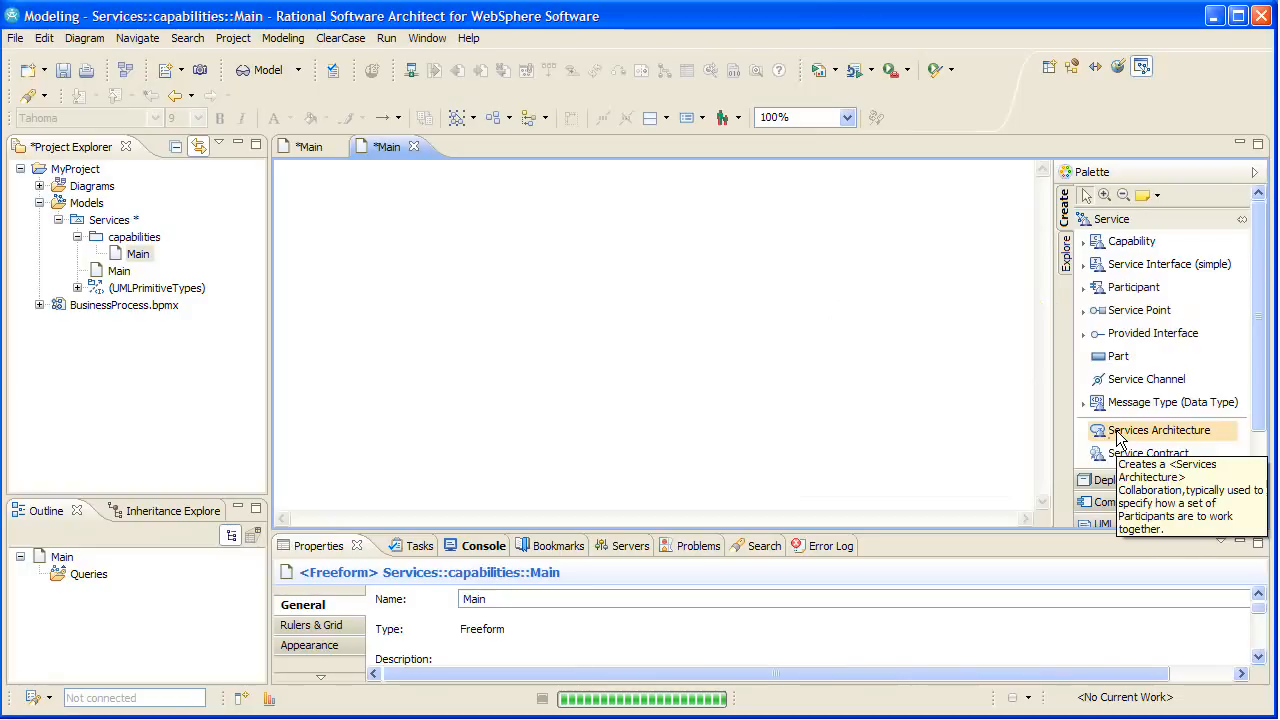
{"action": "mouse_move", "coordinate": [1156, 452]}
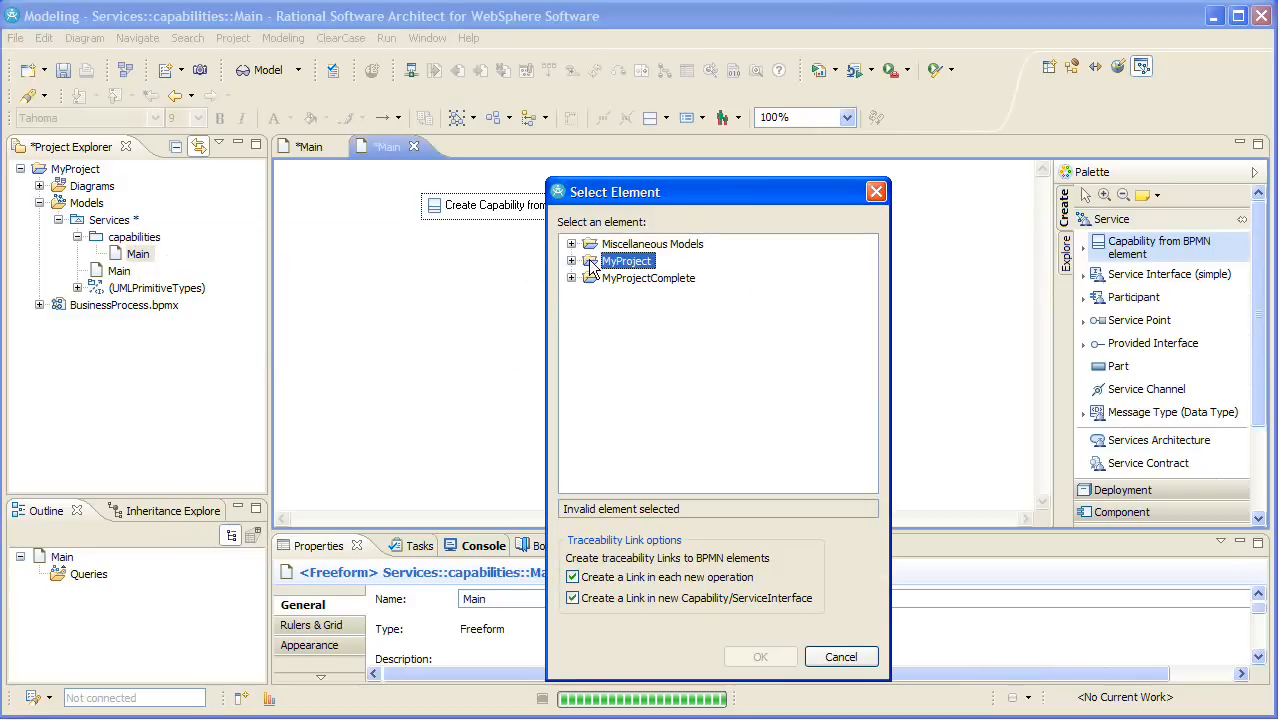
Derive an Invoicing capability from the Invoicing lane of Process1 in BusinessProcess.bpmx.
{"action": "left_click", "coordinate": [572, 260]}
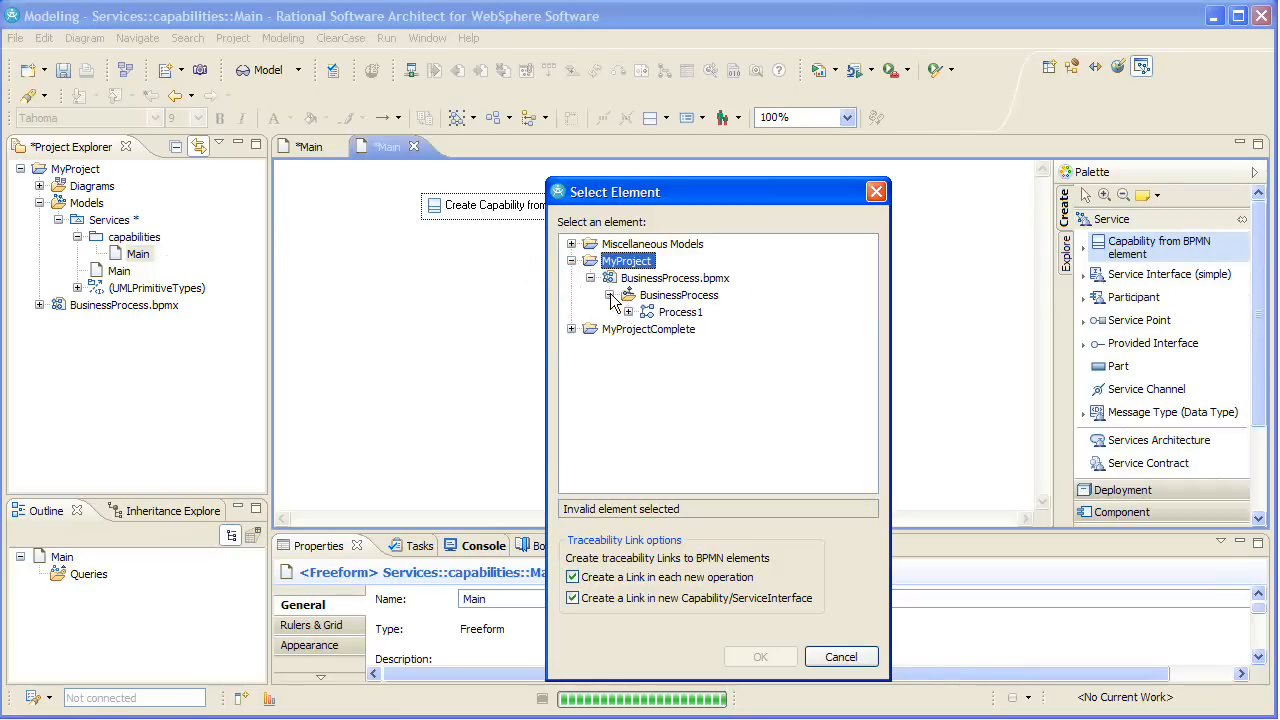
{"action": "left_click", "coordinate": [700, 362]}
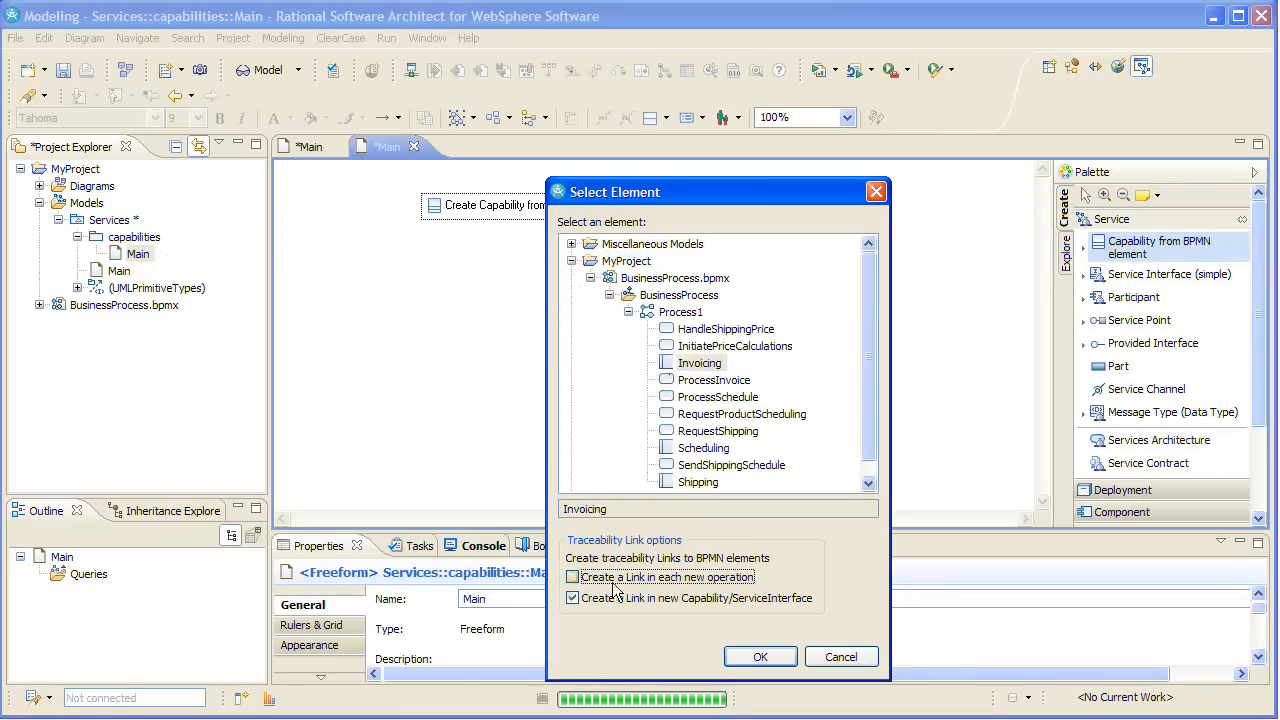
{"action": "left_click", "coordinate": [760, 656]}
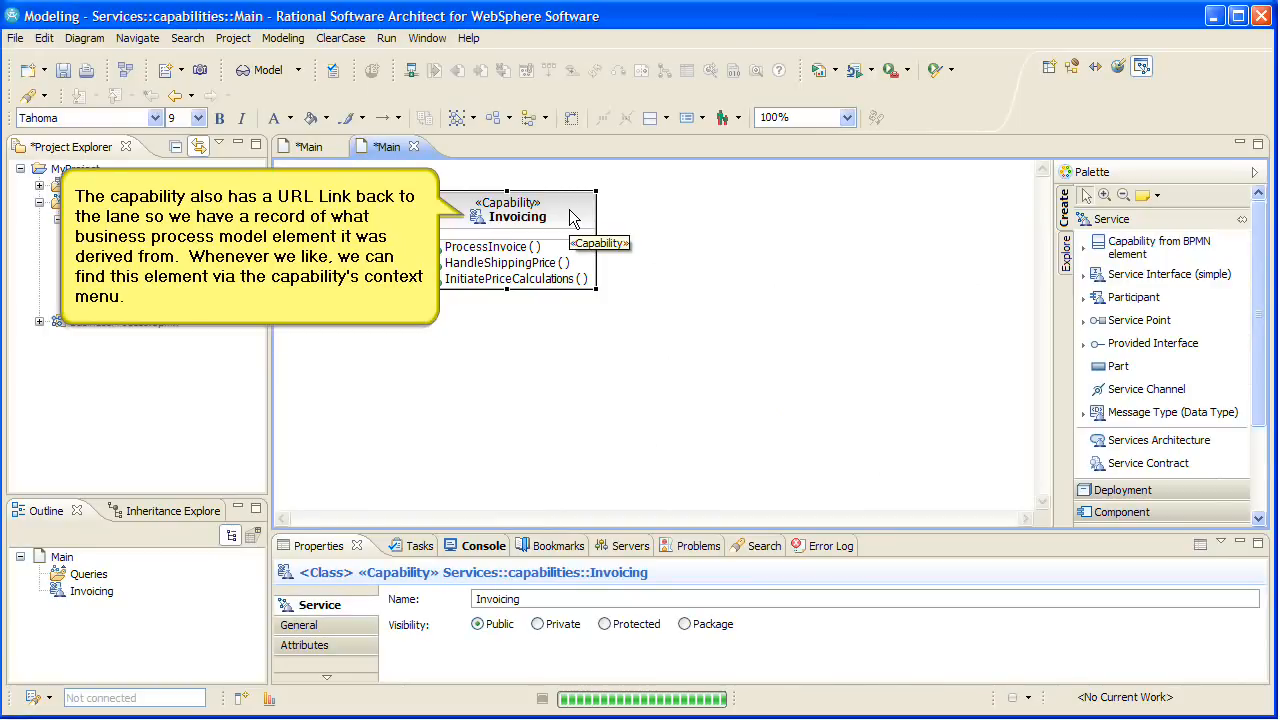
Navigate from the Invoicing capability to its source lane via the URL link.
{"action": "right_click", "coordinate": [516, 216]}
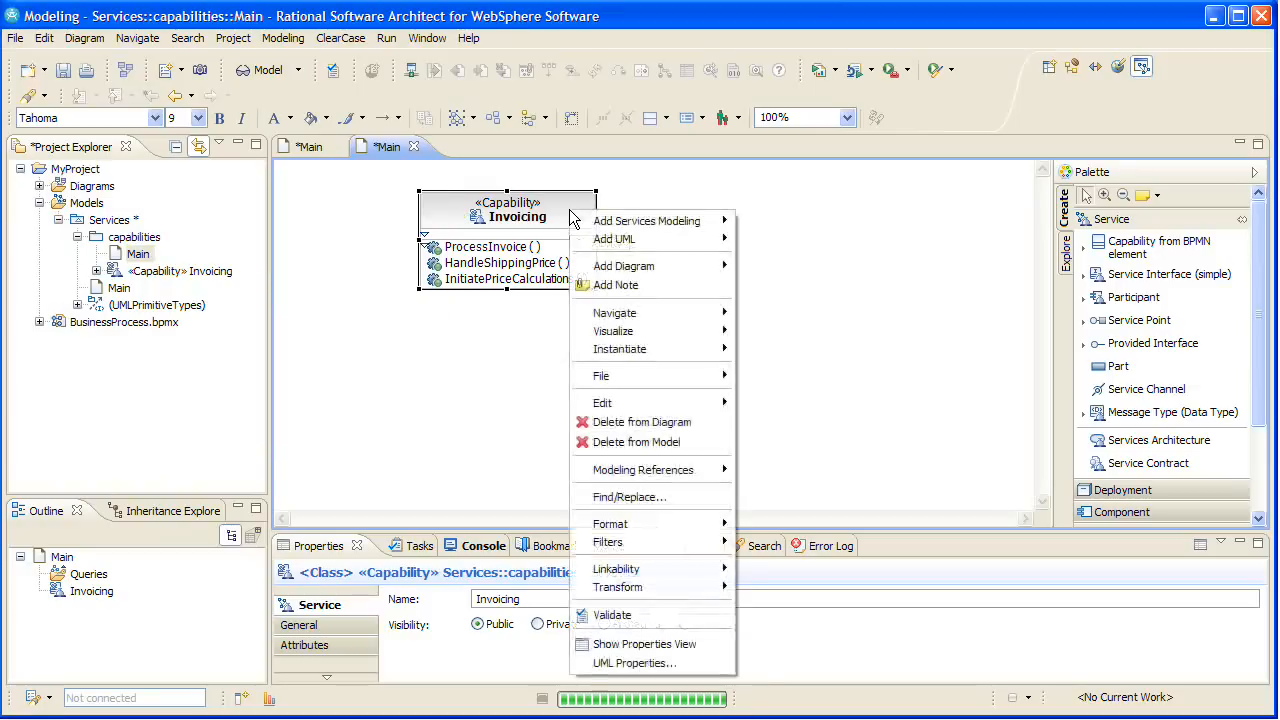
{"action": "mouse_move", "coordinate": [616, 312]}
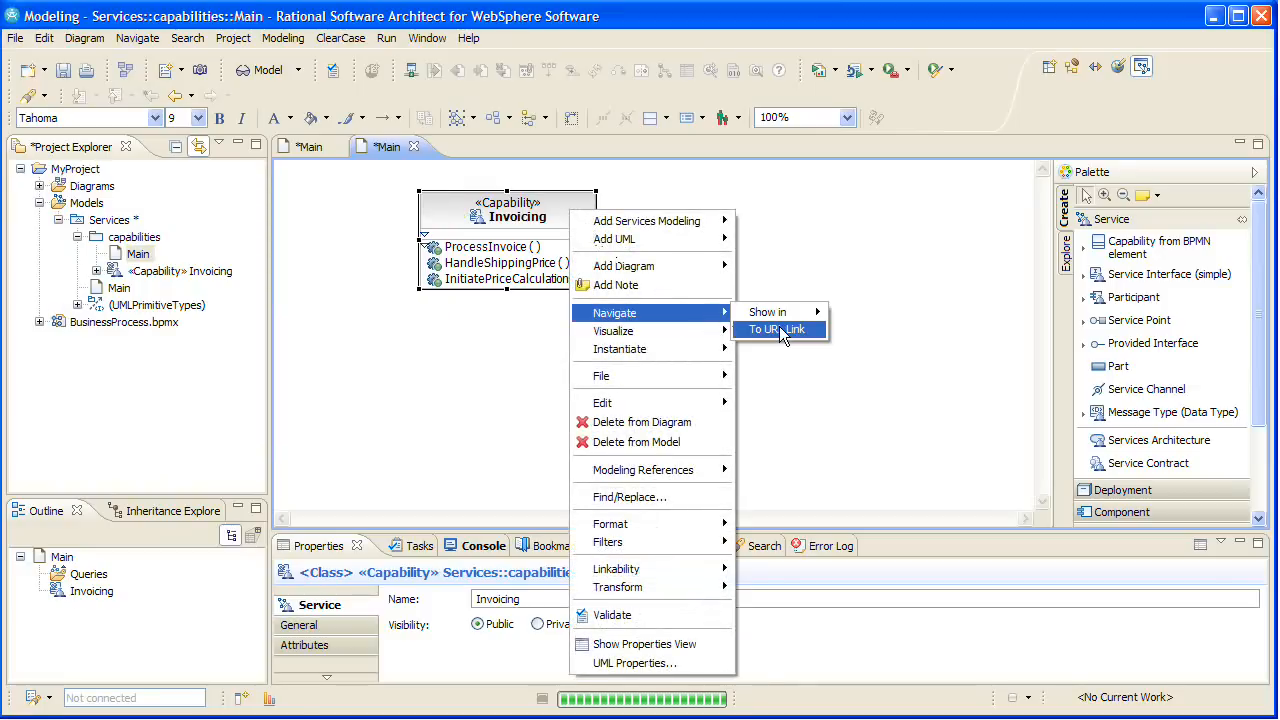
{"action": "left_click", "coordinate": [778, 328]}
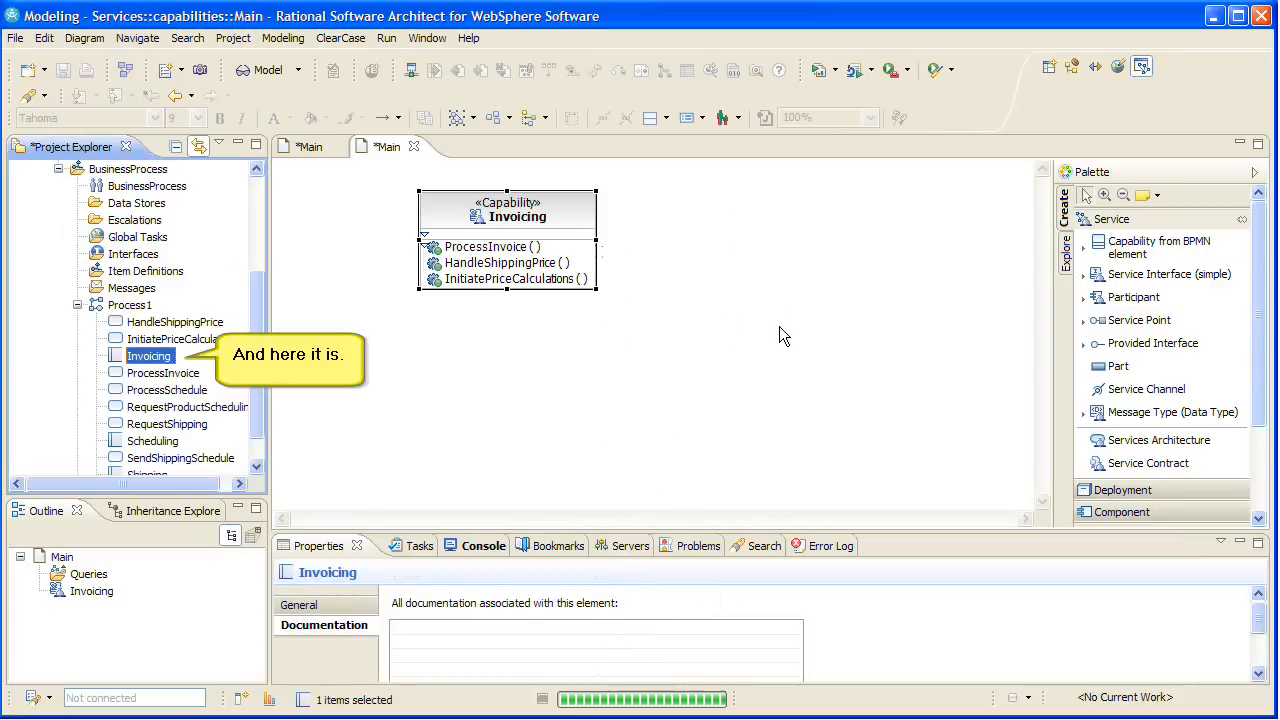
{"action": "mouse_move", "coordinate": [404, 252]}
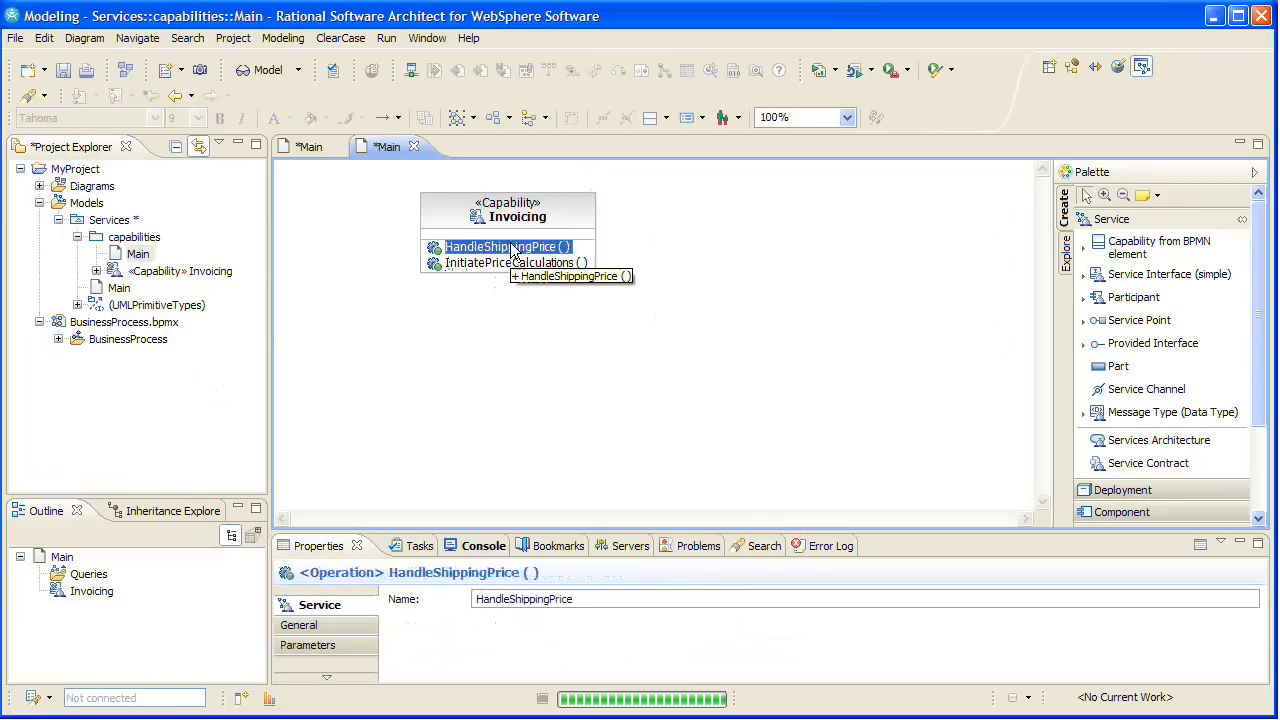
Rename an Invoicing operation to completePriceCalculation.
{"action": "type", "text": "completePriceCalculation ("}
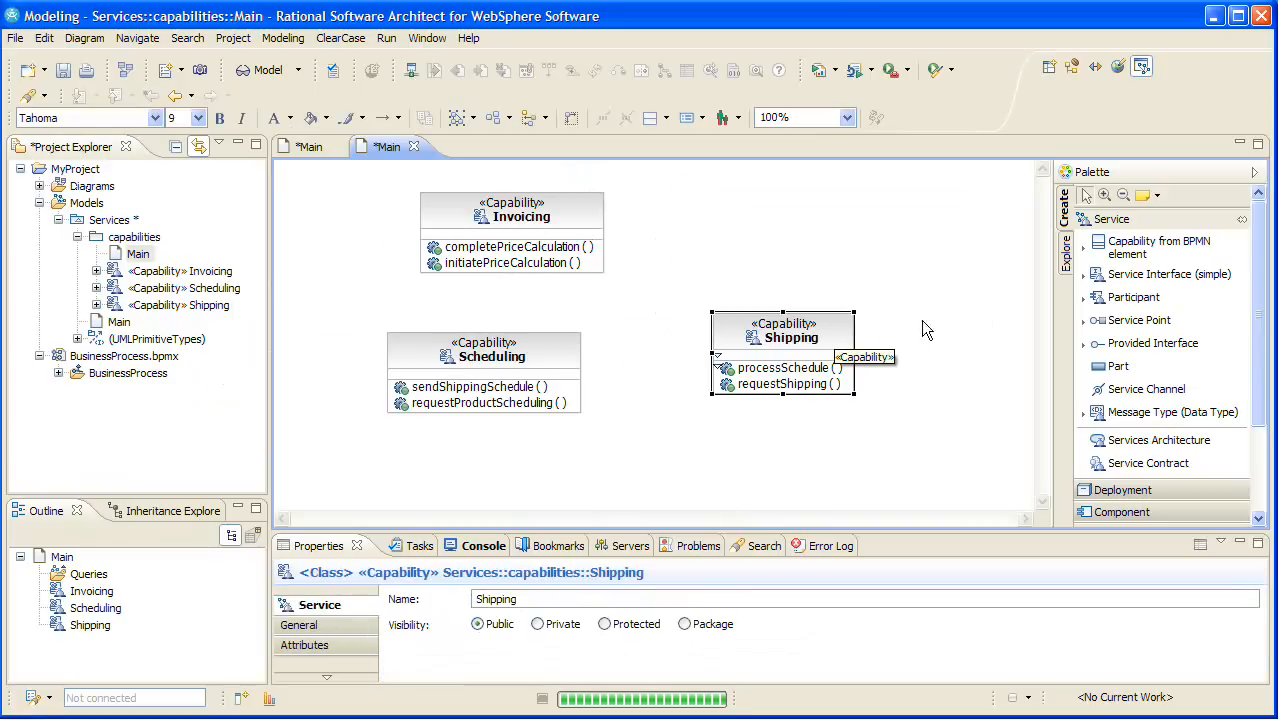
Drag Shipping to sit right of Scheduling, lined up with the other capabilities.
{"action": "left_click_drag", "start_coordinate": [784, 330], "coordinate": [918, 322]}
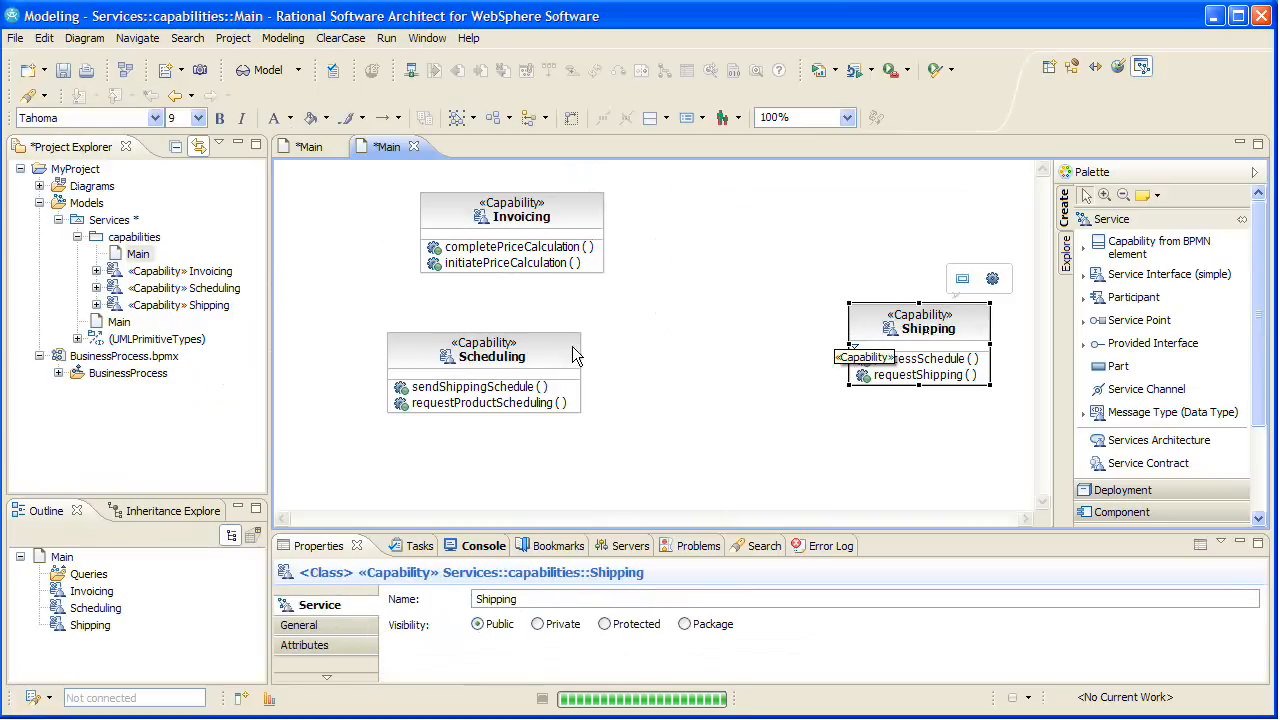
{"action": "left_click_drag", "start_coordinate": [484, 350], "coordinate": [706, 322]}
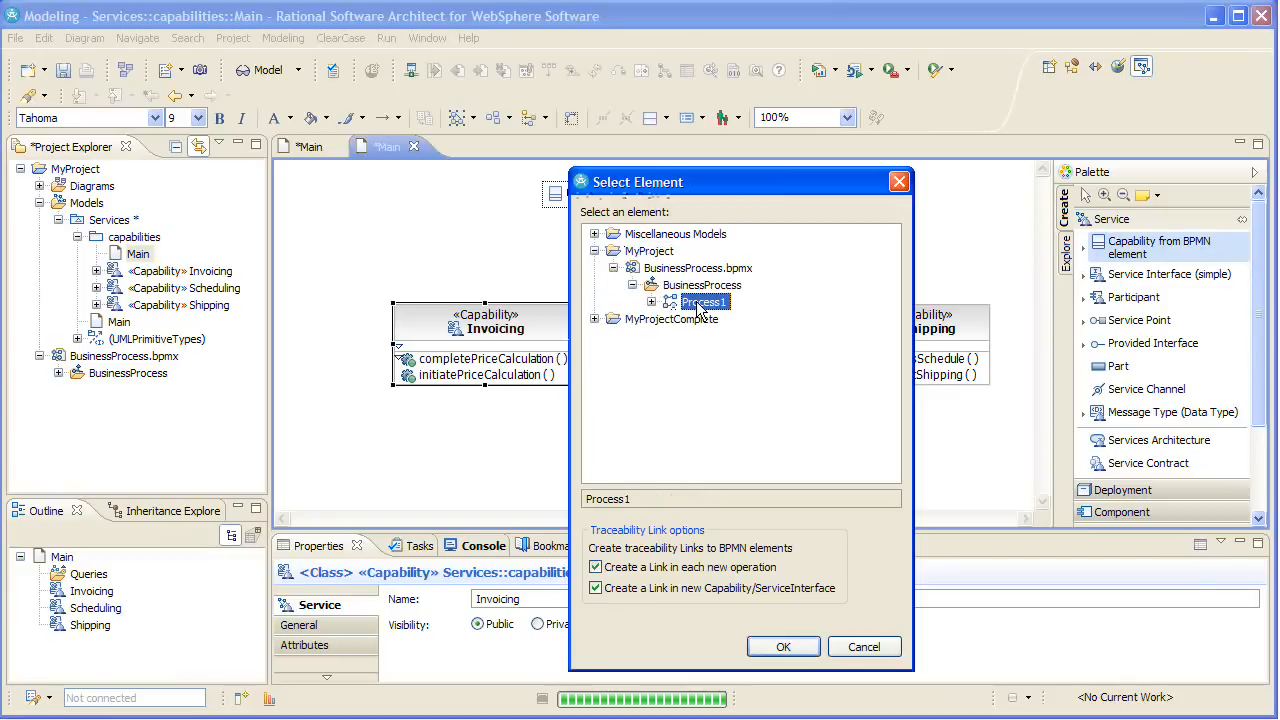
Create a capability from Process1 without operation links and rename it Purchasing.
{"action": "left_click", "coordinate": [596, 566]}
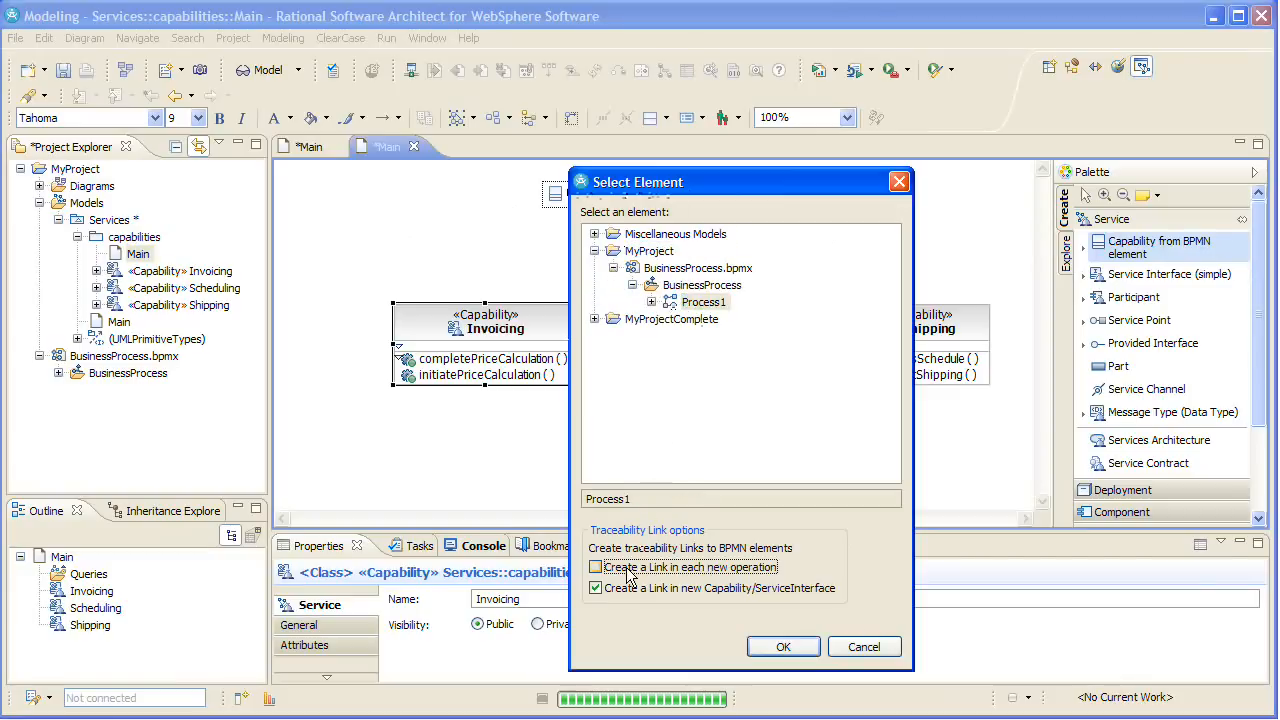
{"action": "left_click", "coordinate": [784, 646]}
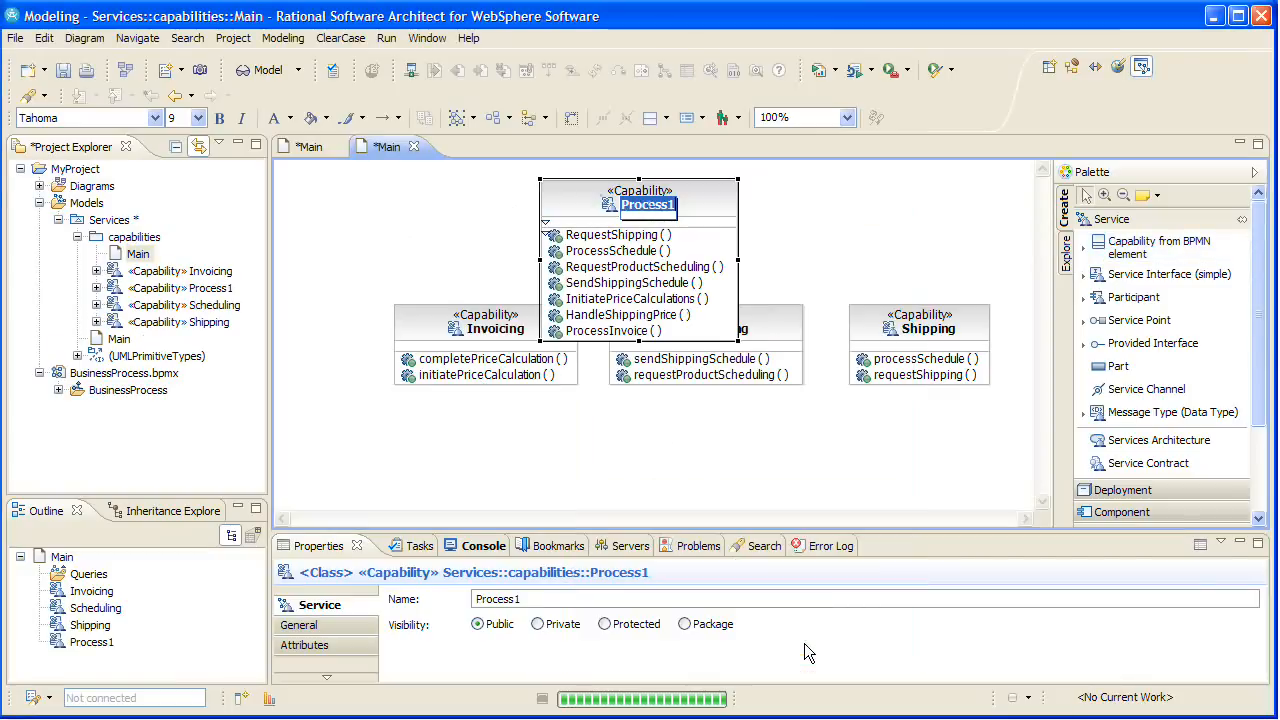
{"action": "type", "text": "Purchasing"}
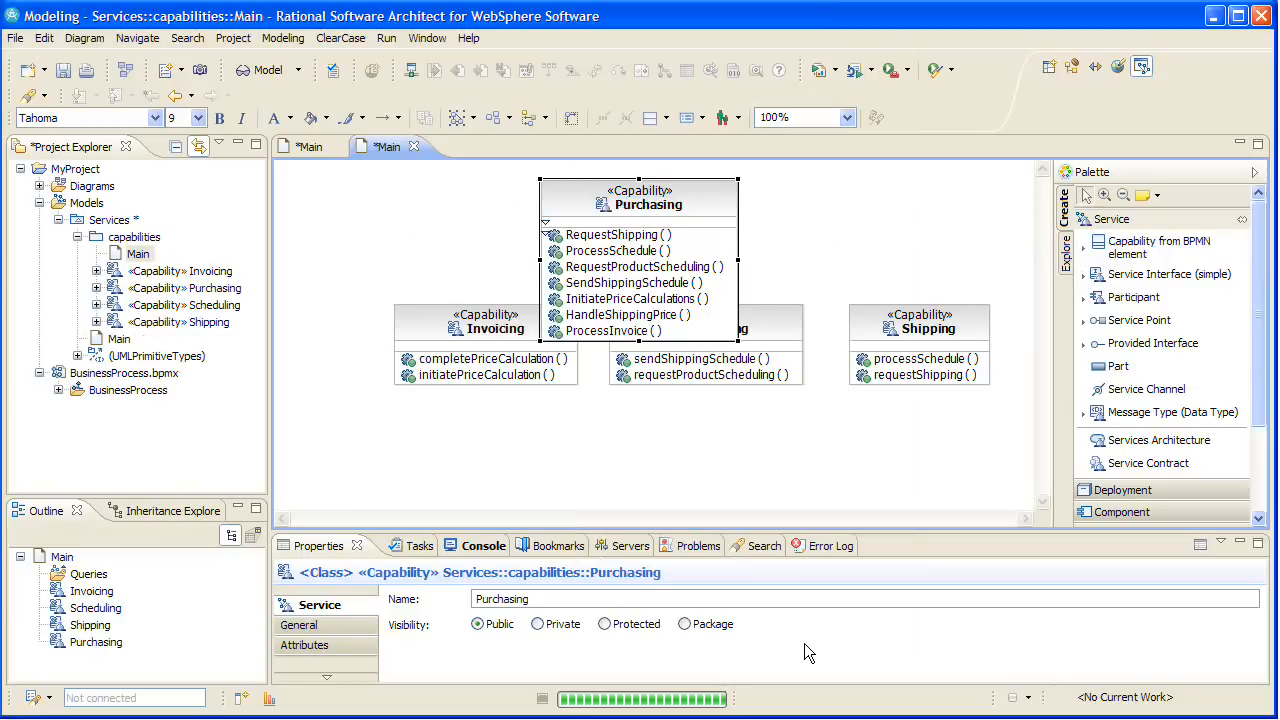
{"action": "mouse_move", "coordinate": [652, 284]}
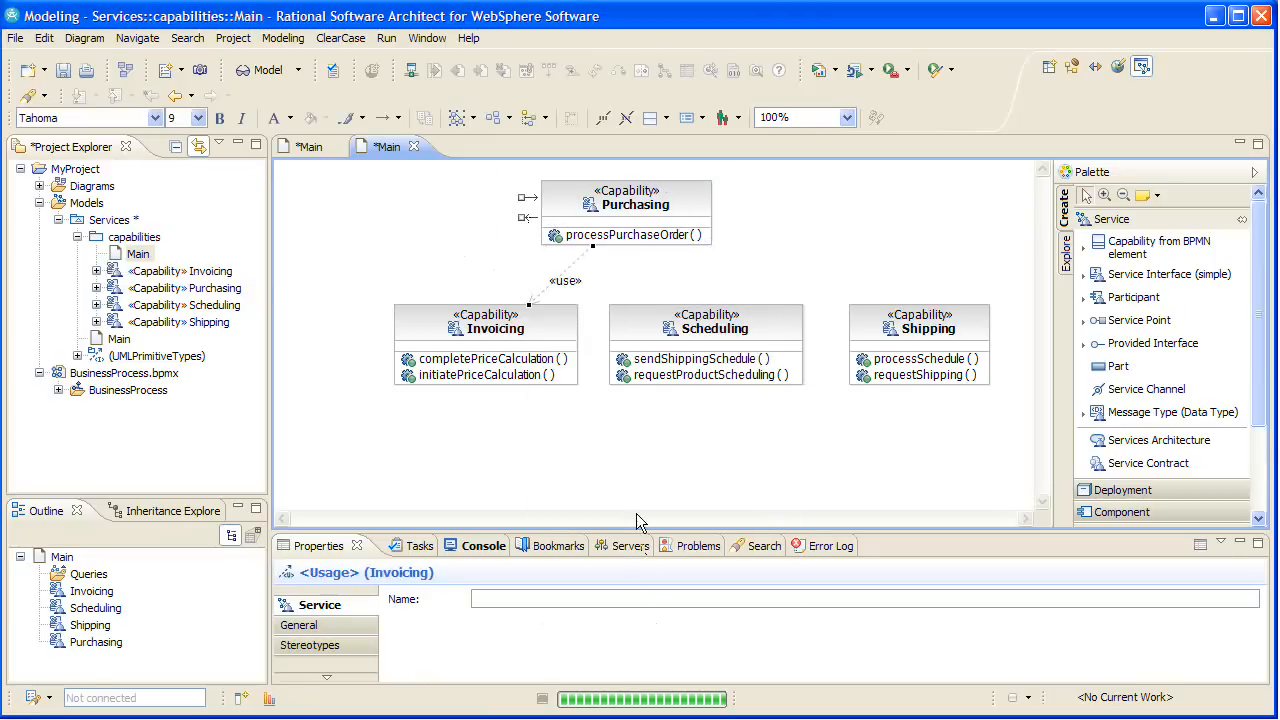
{"action": "mouse_move", "coordinate": [660, 320]}
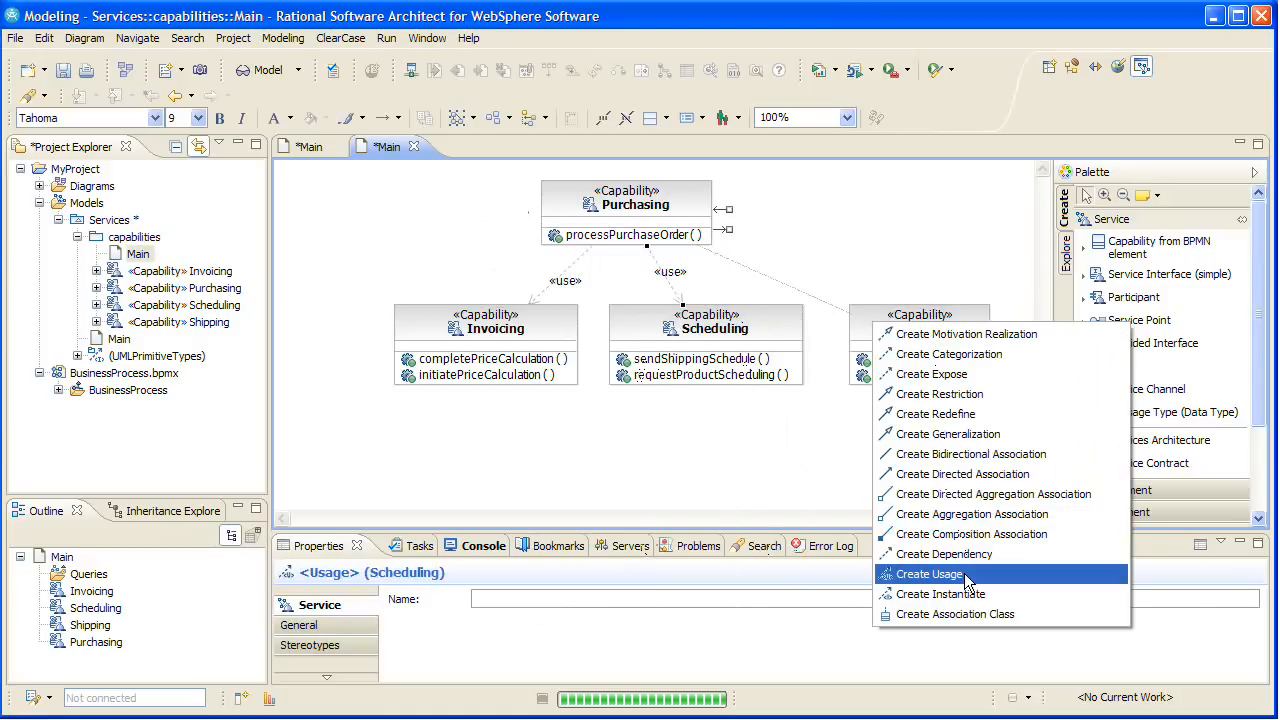
Create the «use» dependency from Purchasing to Shipping, completing its usage links.
{"action": "left_click", "coordinate": [928, 572]}
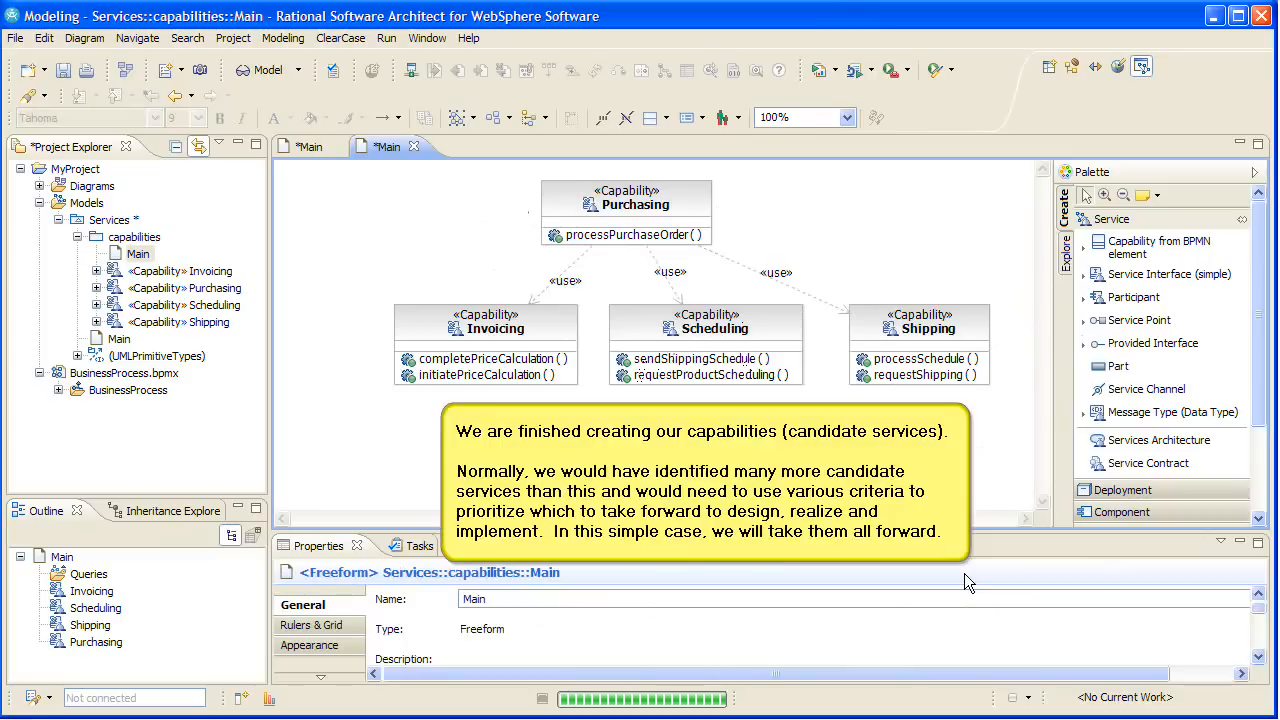